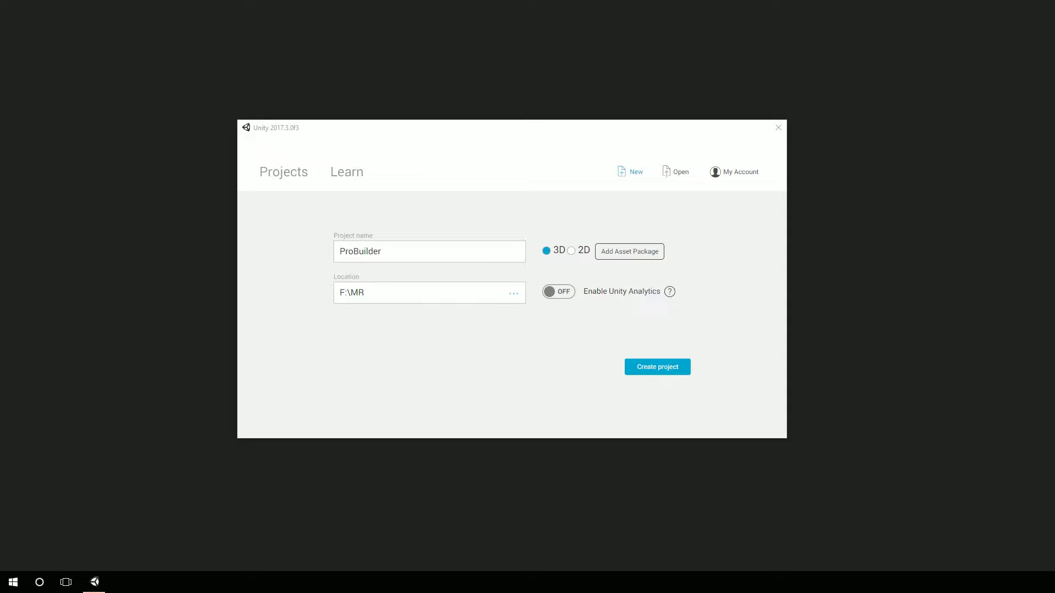
{"action": "mouse_move", "coordinate": [399, 137]}
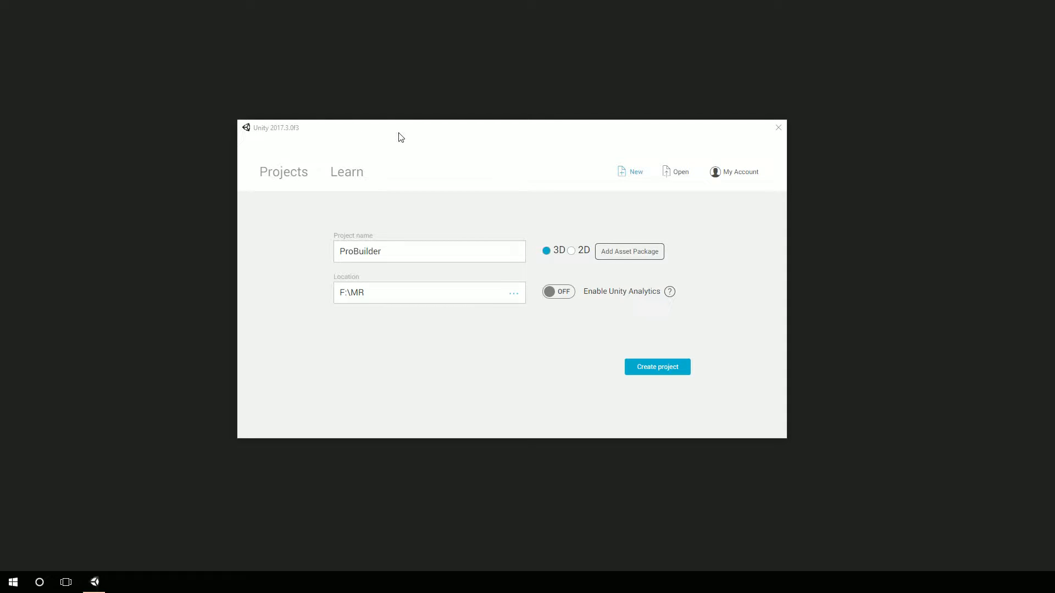
- Create the 3D project 'ProBuilder' in F:\MR from Unity Hub
{"action": "left_click", "coordinate": [429, 251]}
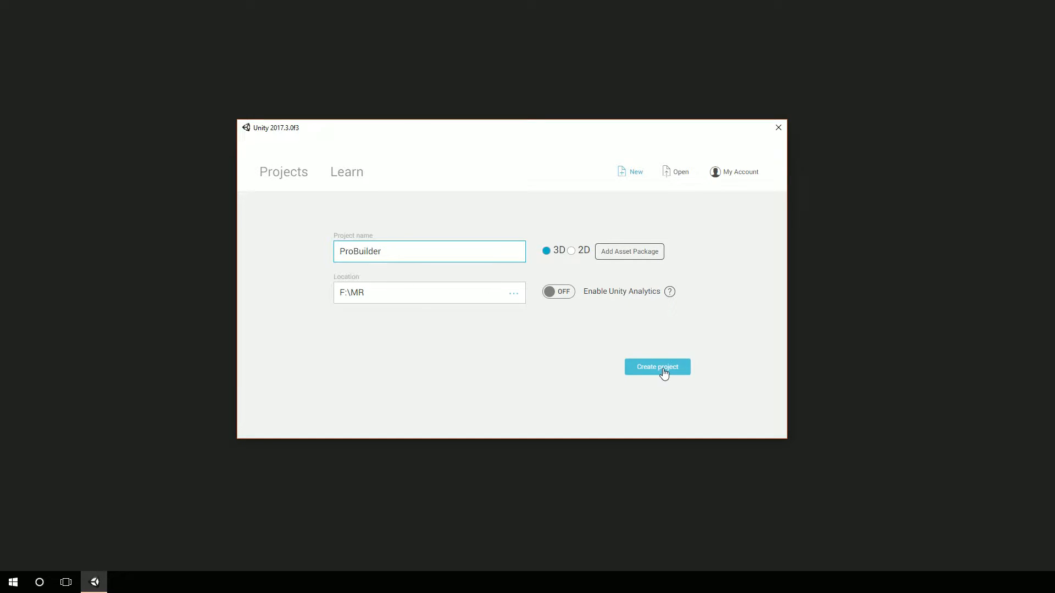
{"action": "left_click", "coordinate": [656, 366]}
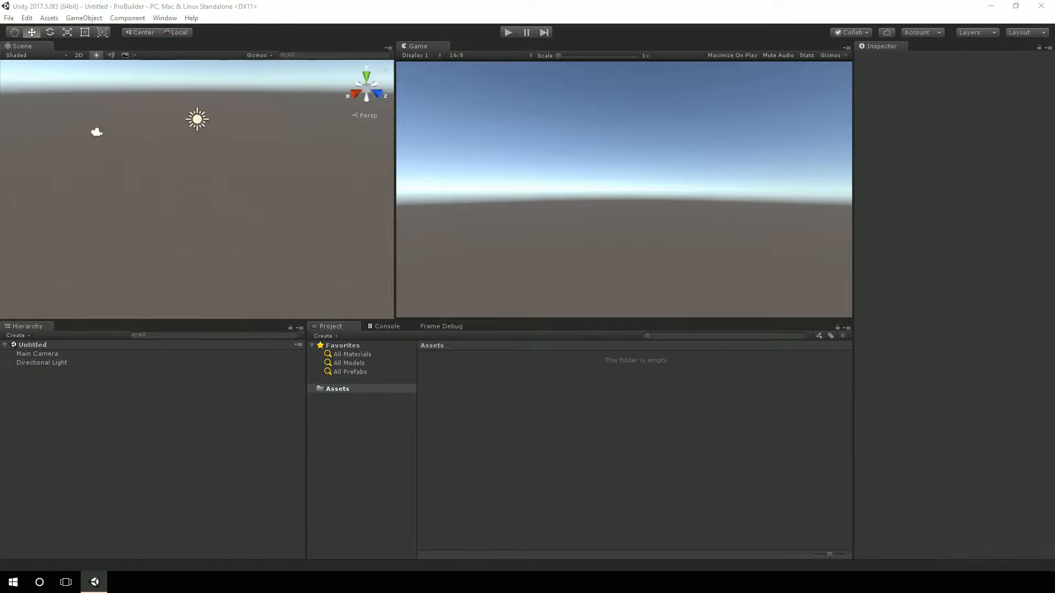
- Search the Asset Store for 'probuilder'
{"action": "left_click", "coordinate": [164, 18]}
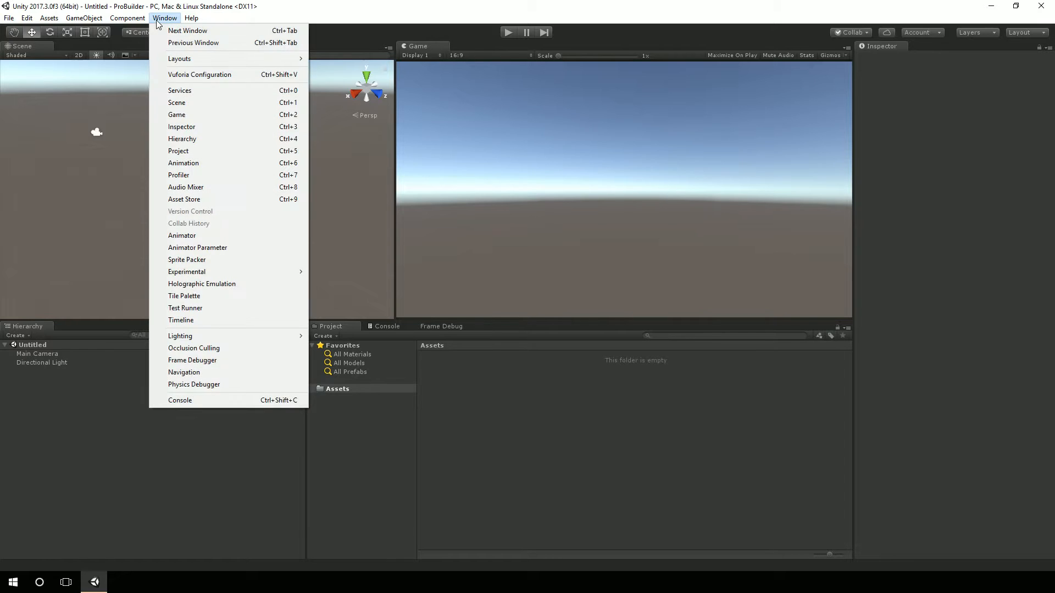
{"action": "mouse_move", "coordinate": [186, 187]}
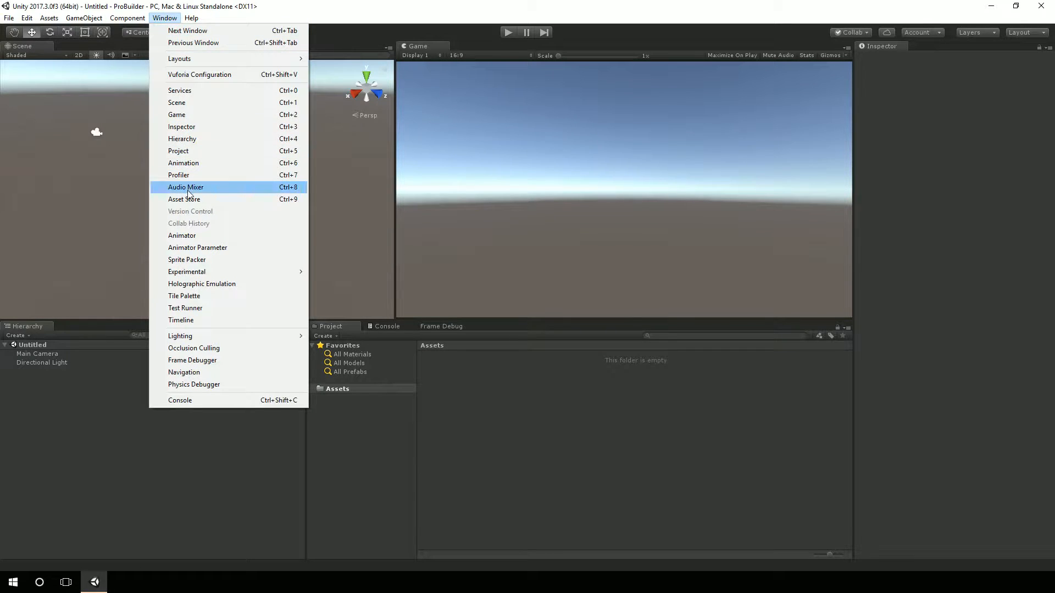
{"action": "left_click", "coordinate": [183, 199]}
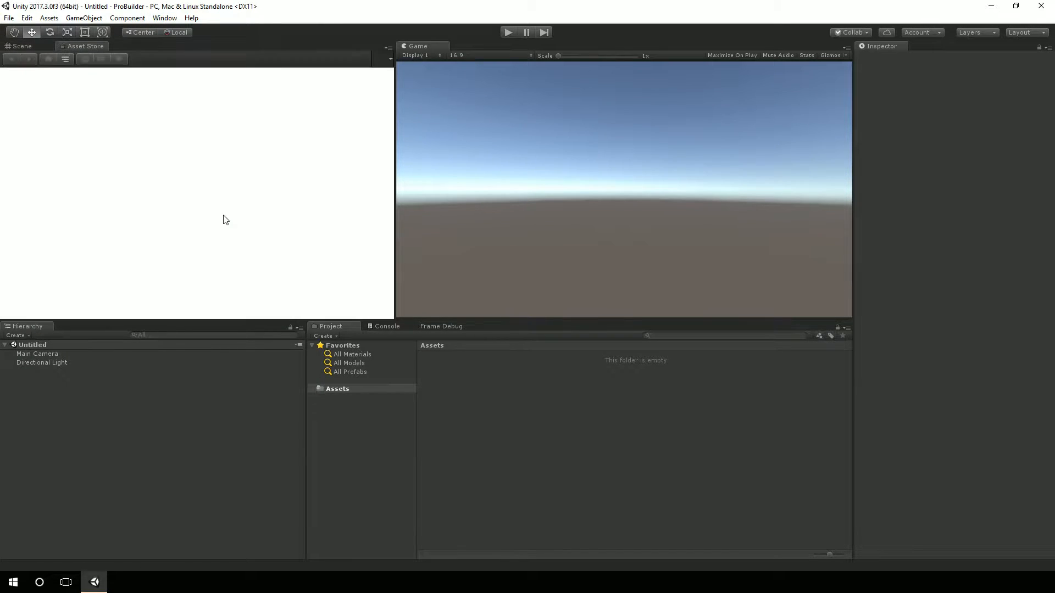
{"action": "left_click", "coordinate": [86, 46]}
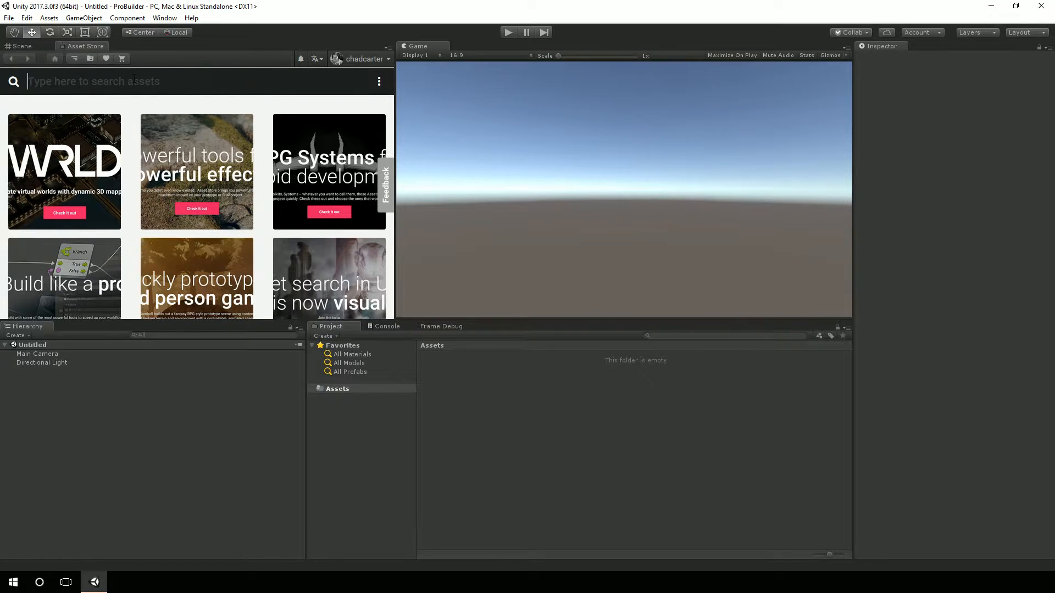
{"action": "type", "text": "probuilder"}
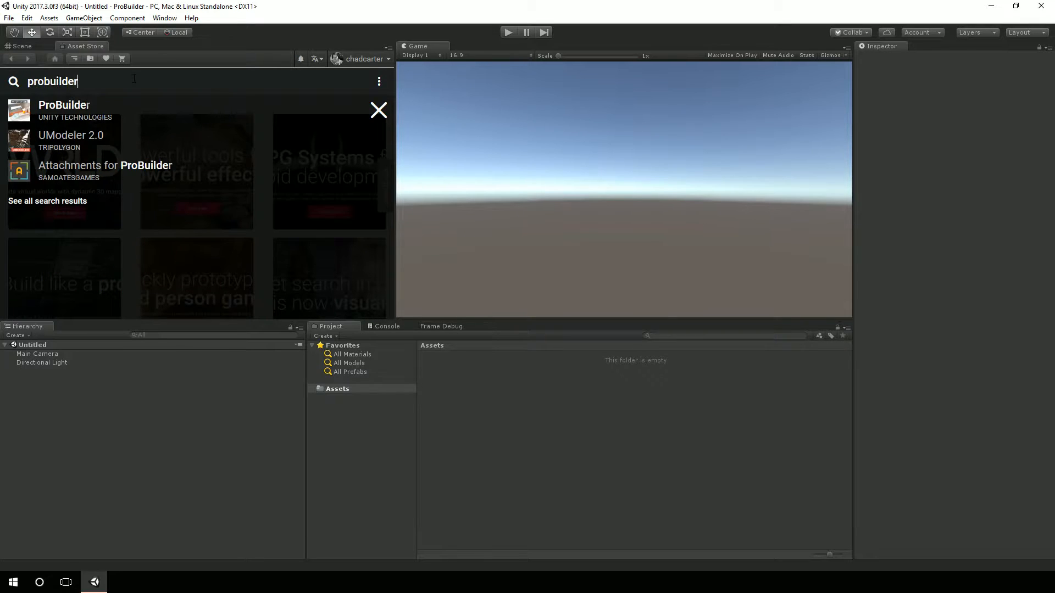
- Open the ProBuilder package page and import the free package
{"action": "left_click", "coordinate": [64, 110]}
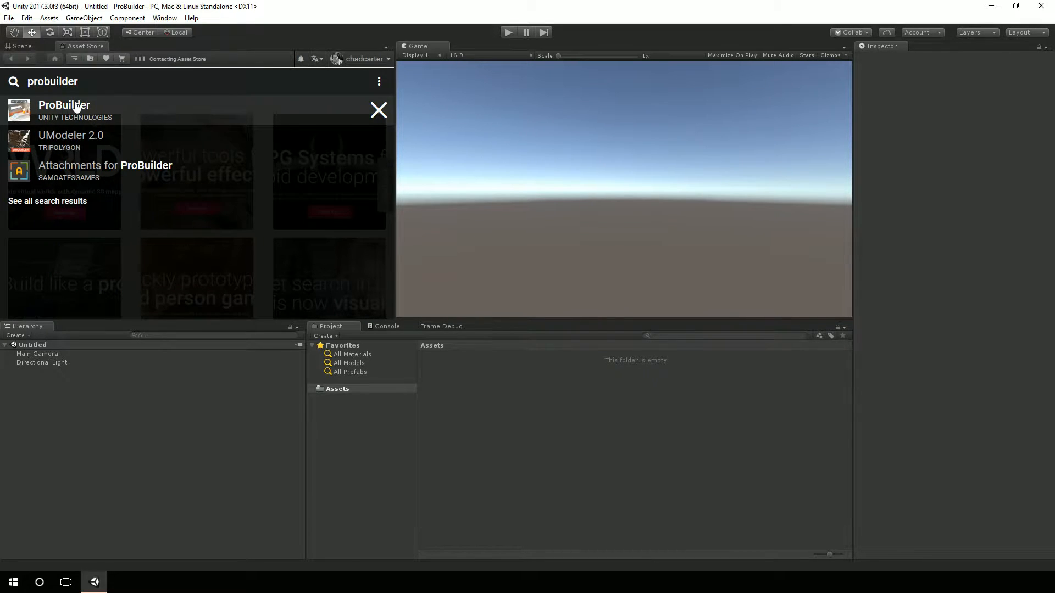
{"action": "left_click", "coordinate": [63, 110]}
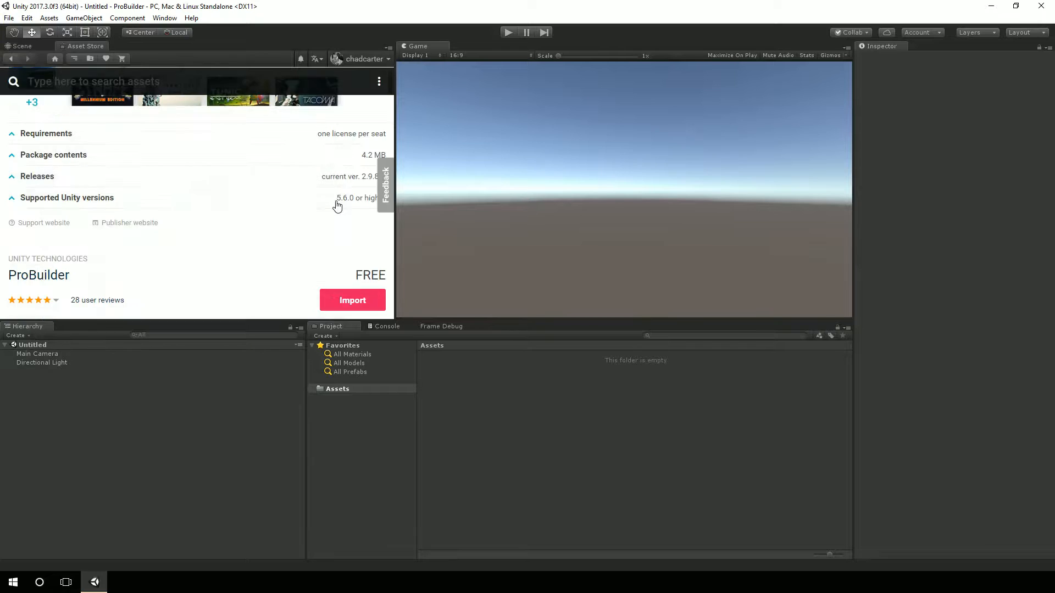
{"action": "left_click", "coordinate": [351, 300]}
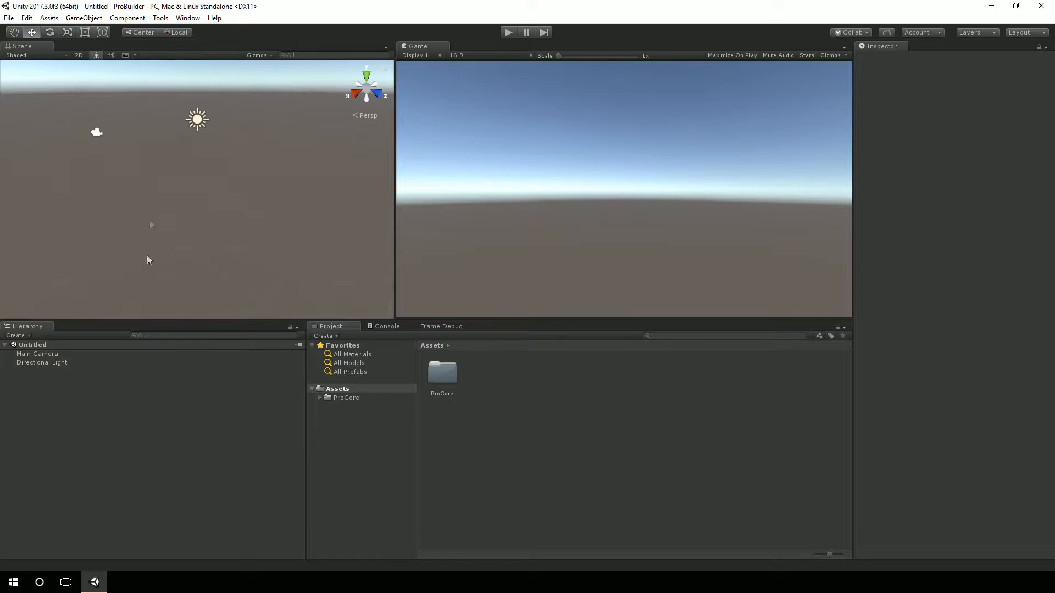
{"action": "mouse_move", "coordinate": [105, 387]}
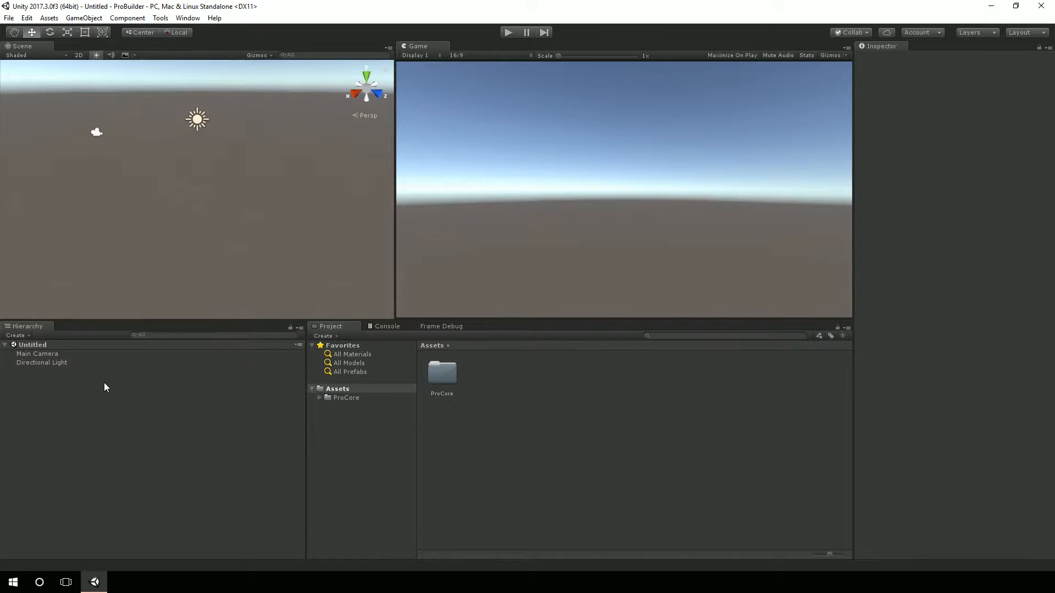
- Check ProBuilder's About window for version 2.9.8f3, then browse the ProBuilder Editors list
{"action": "left_click", "coordinate": [188, 17]}
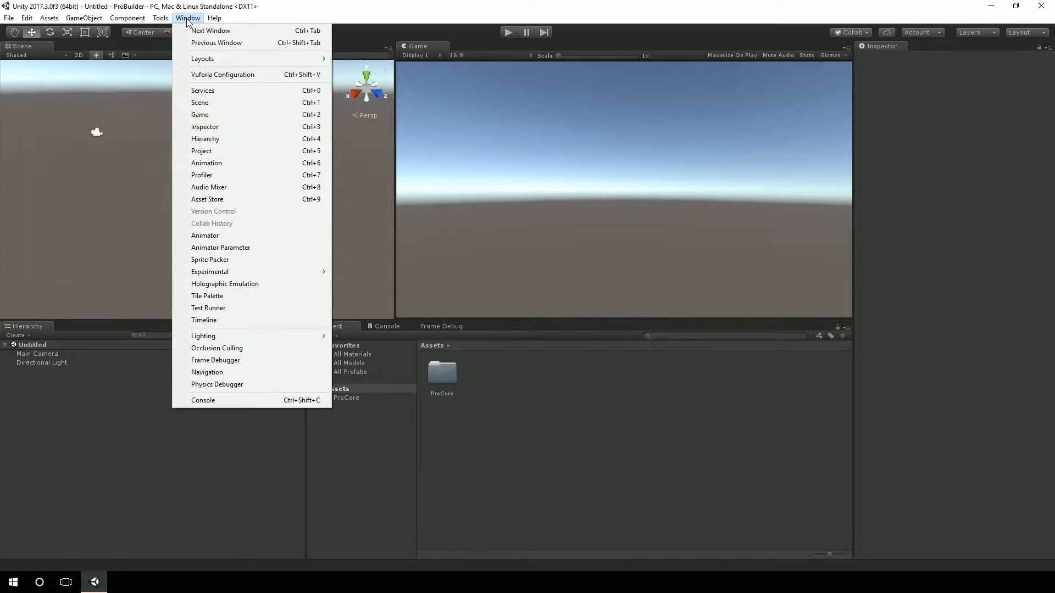
{"action": "left_click", "coordinate": [159, 18]}
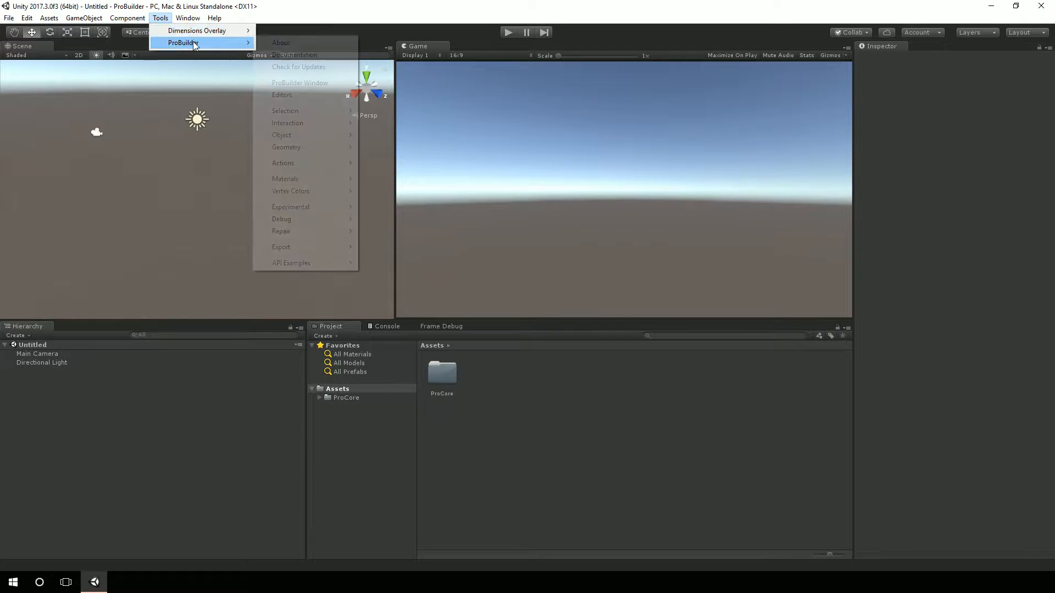
{"action": "left_click", "coordinate": [281, 43]}
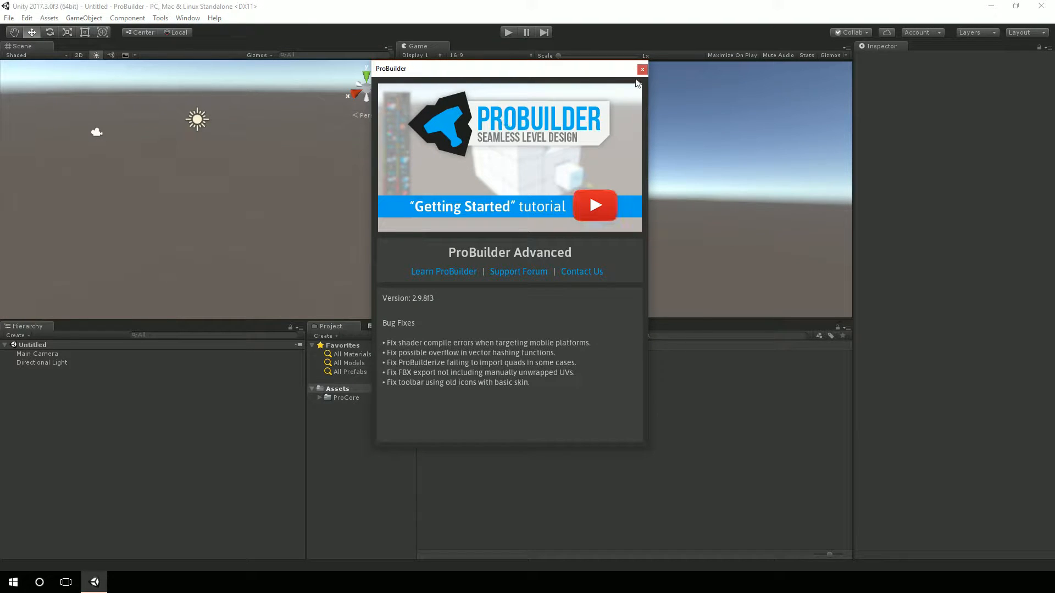
{"action": "left_click", "coordinate": [188, 18]}
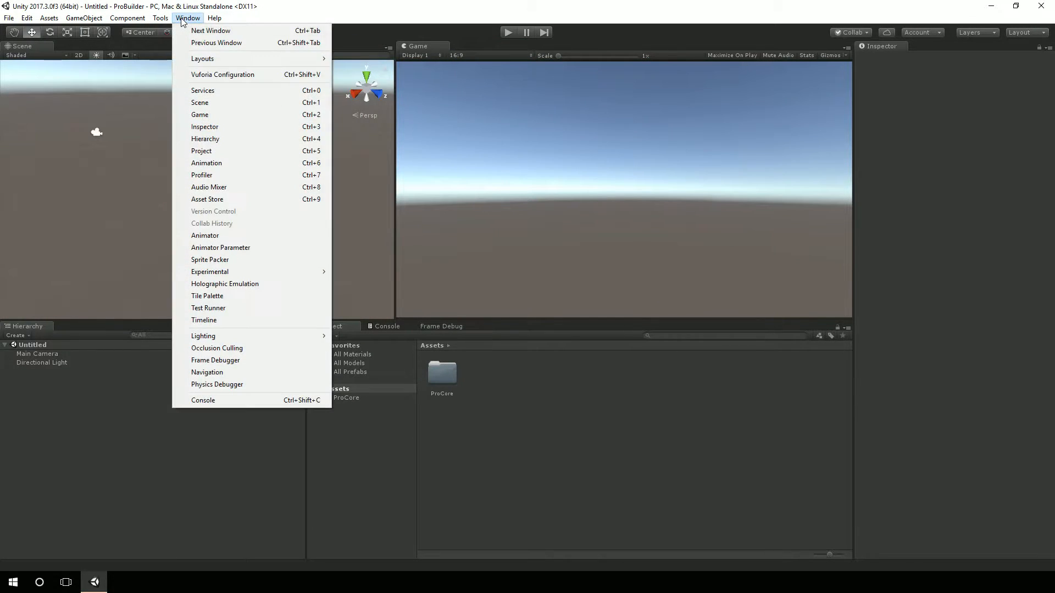
{"action": "left_click", "coordinate": [159, 17]}
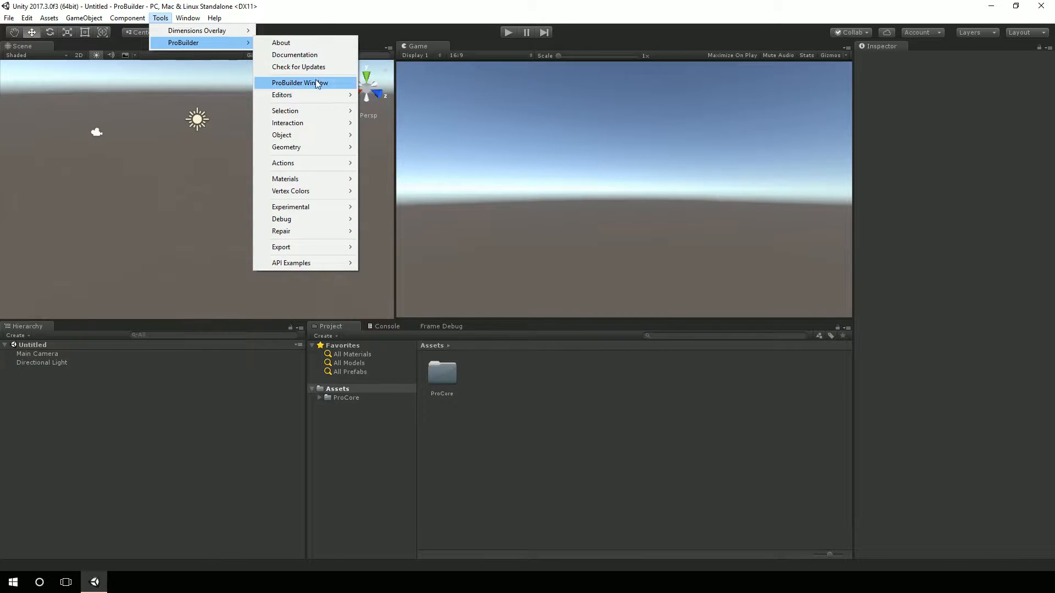
{"action": "mouse_move", "coordinate": [282, 95]}
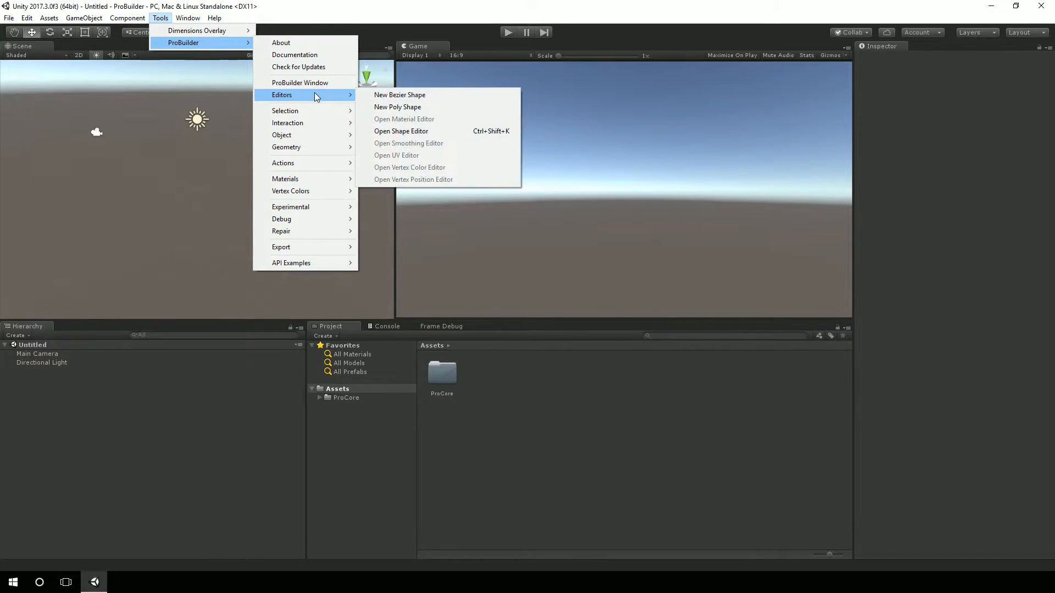
- Save the current window layout under the name 'LHL'
{"action": "left_click", "coordinate": [188, 17]}
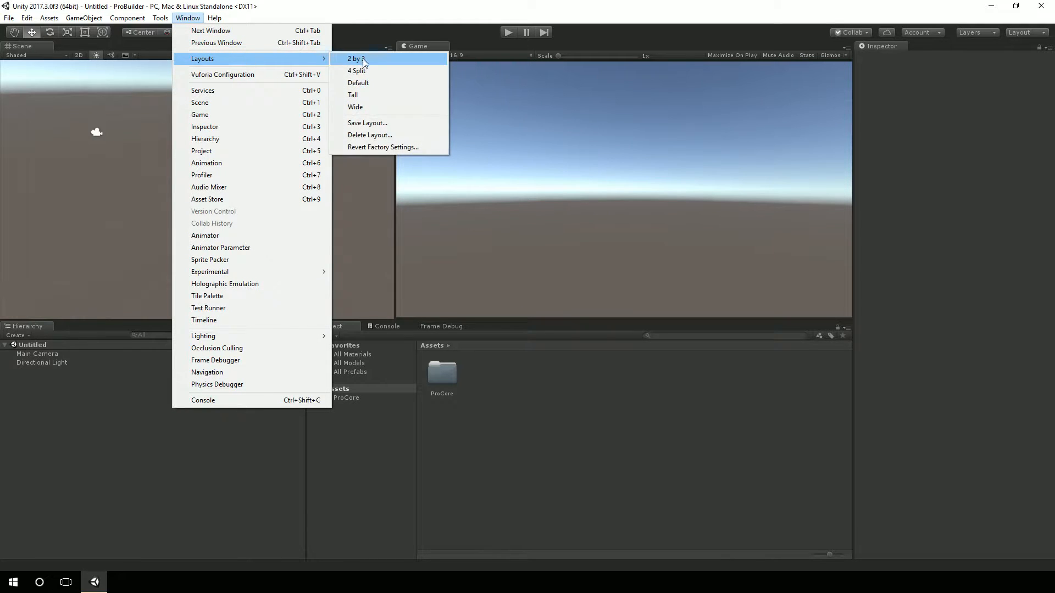
{"action": "mouse_move", "coordinate": [357, 71]}
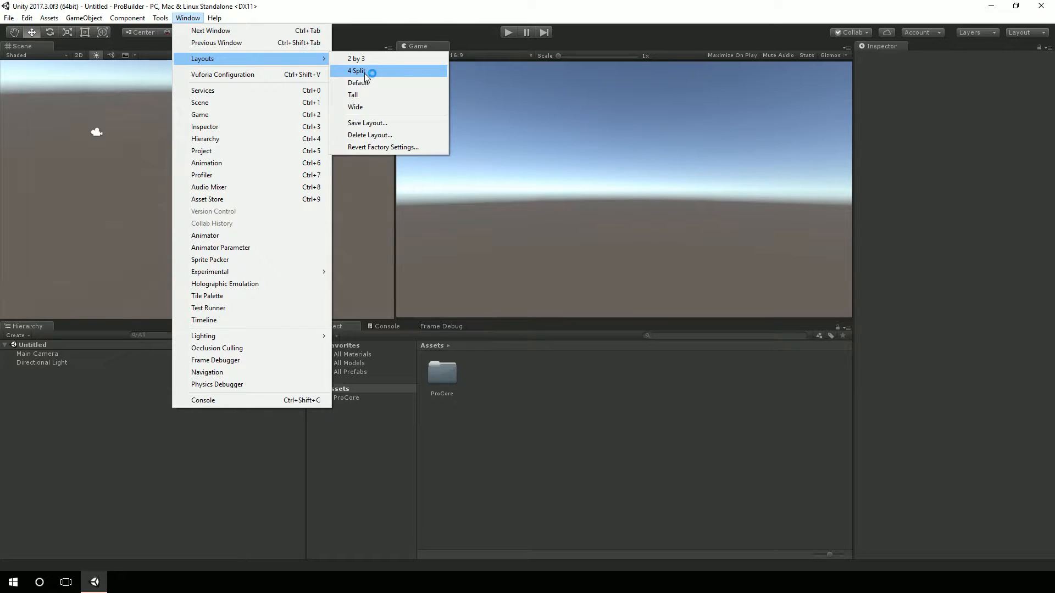
{"action": "mouse_move", "coordinate": [367, 122]}
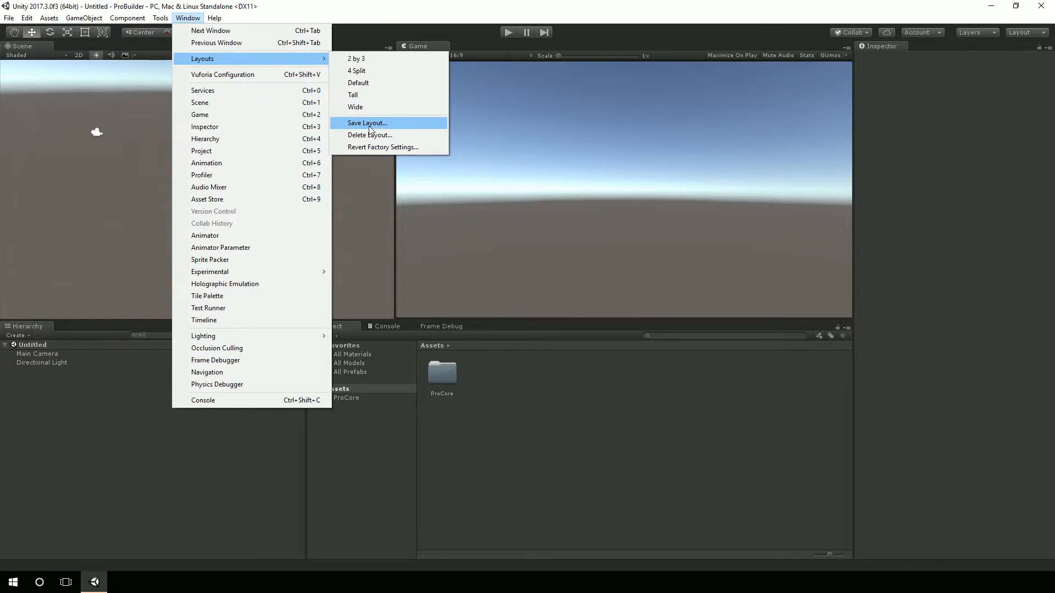
{"action": "left_click", "coordinate": [367, 122]}
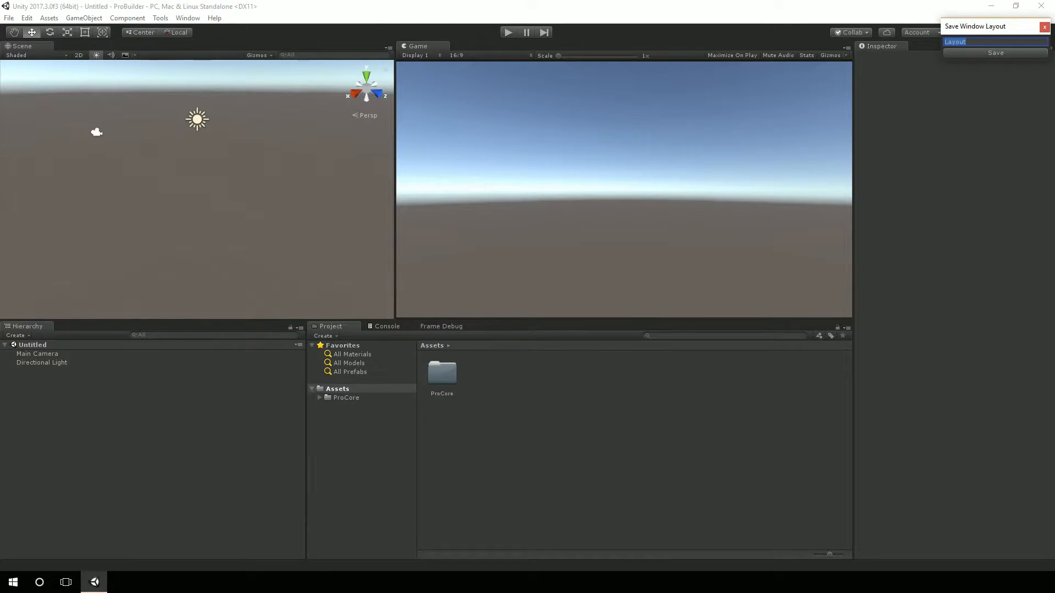
{"action": "type", "text": "LHL"}
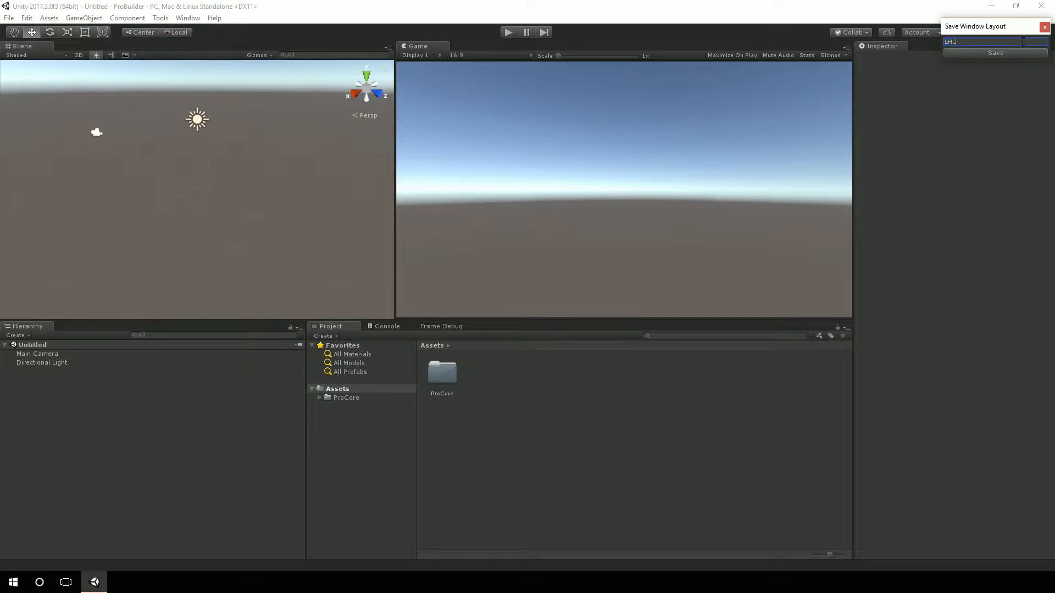
{"action": "left_click", "coordinate": [994, 53]}
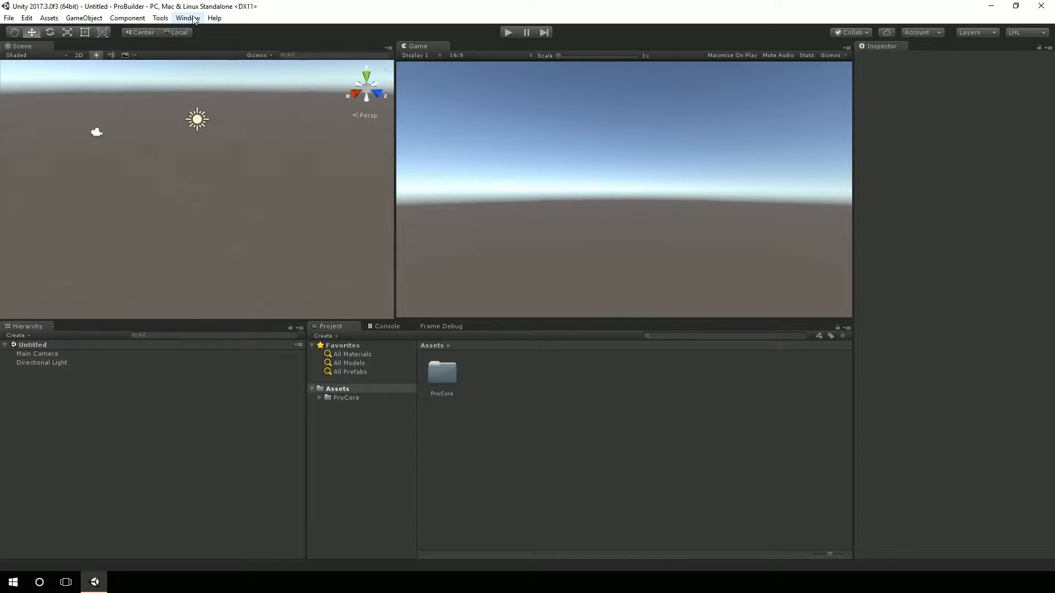
- Dock the ProBuilder Window, close Frame Debug, and rearrange the Scene and Game panels
{"action": "left_click", "coordinate": [160, 17]}
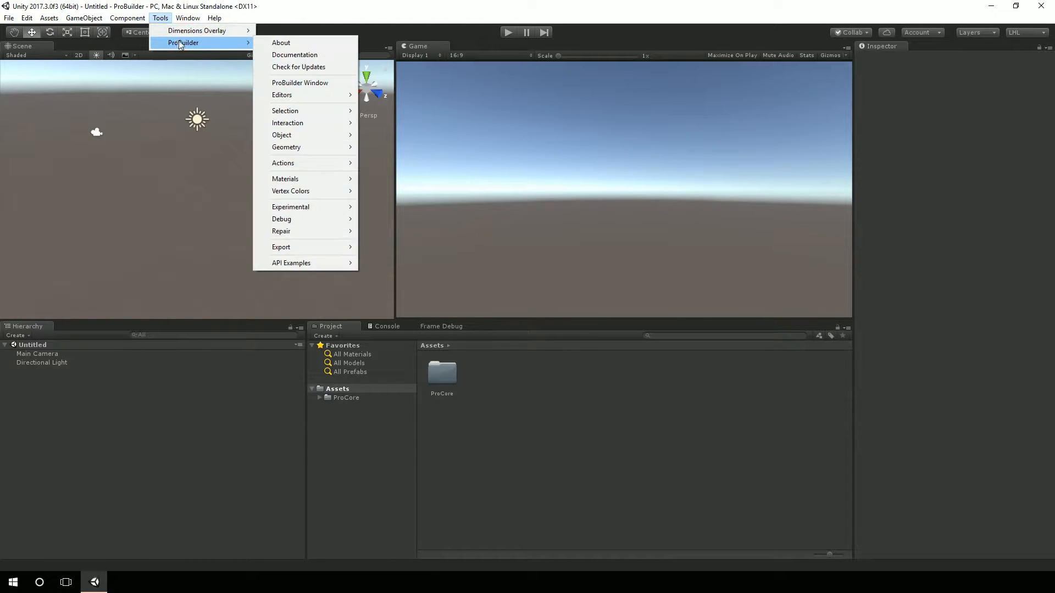
{"action": "mouse_move", "coordinate": [294, 54]}
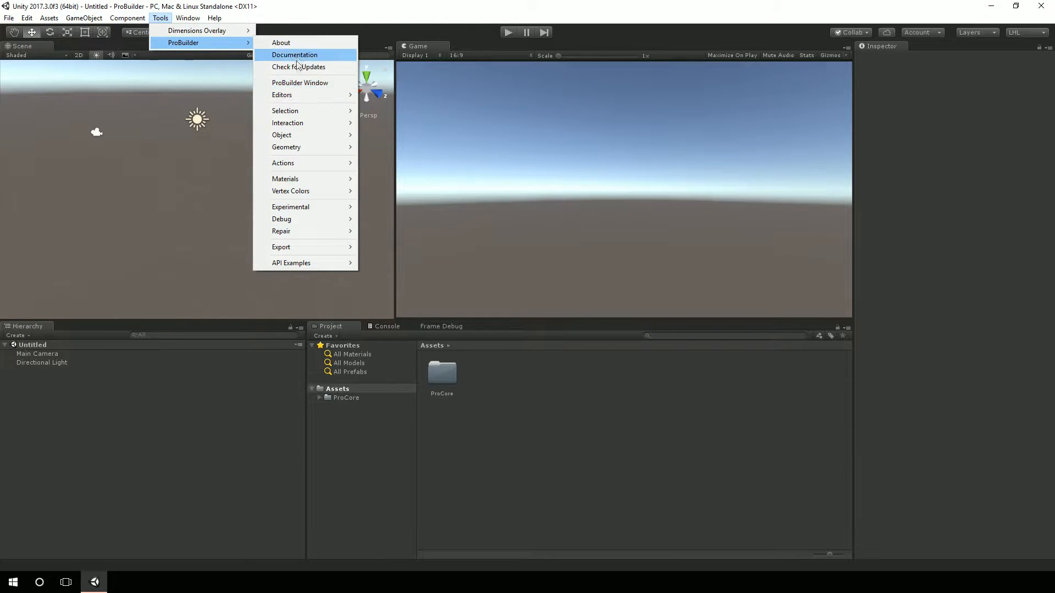
{"action": "left_click", "coordinate": [300, 82]}
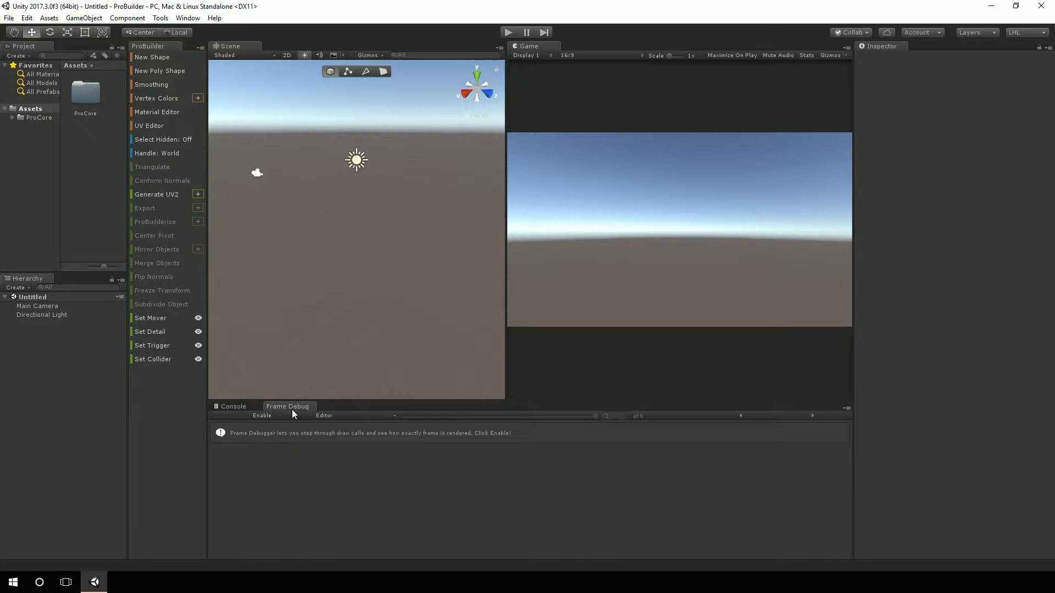
{"action": "left_click", "coordinate": [233, 405]}
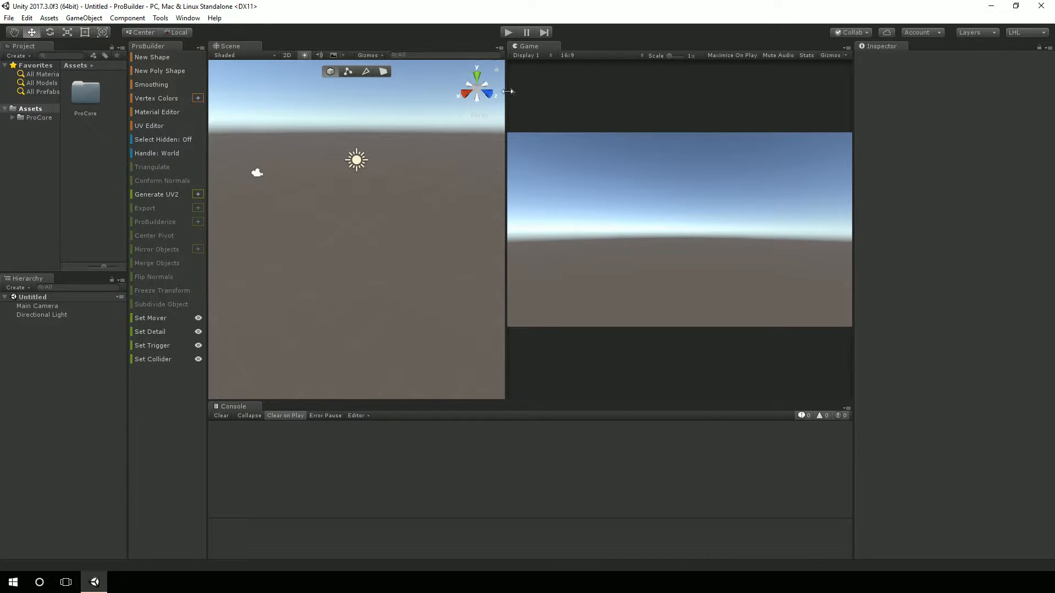
{"action": "left_click", "coordinate": [285, 46]}
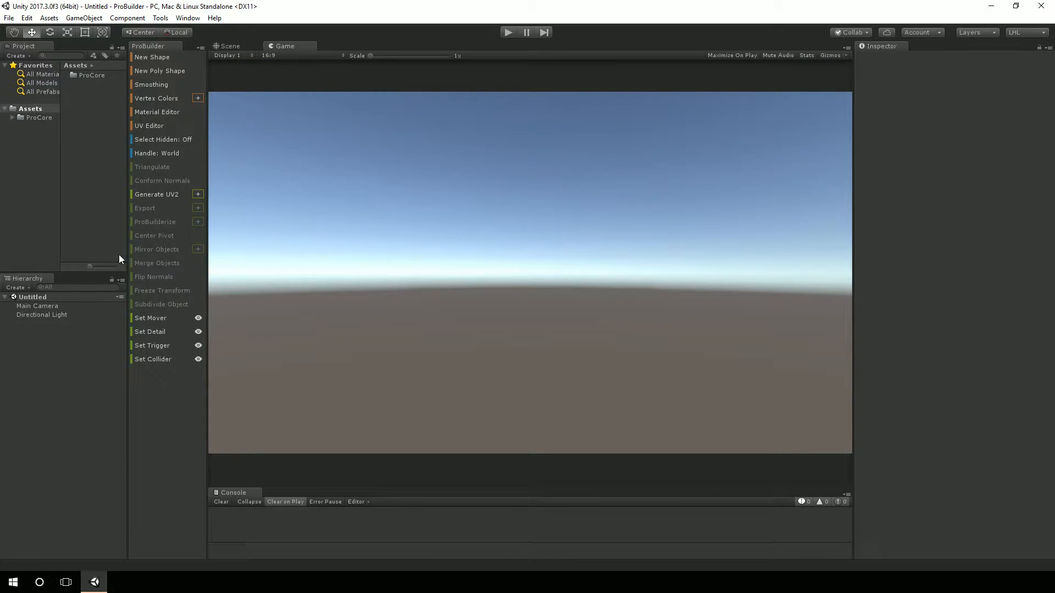
{"action": "mouse_move", "coordinate": [188, 261]}
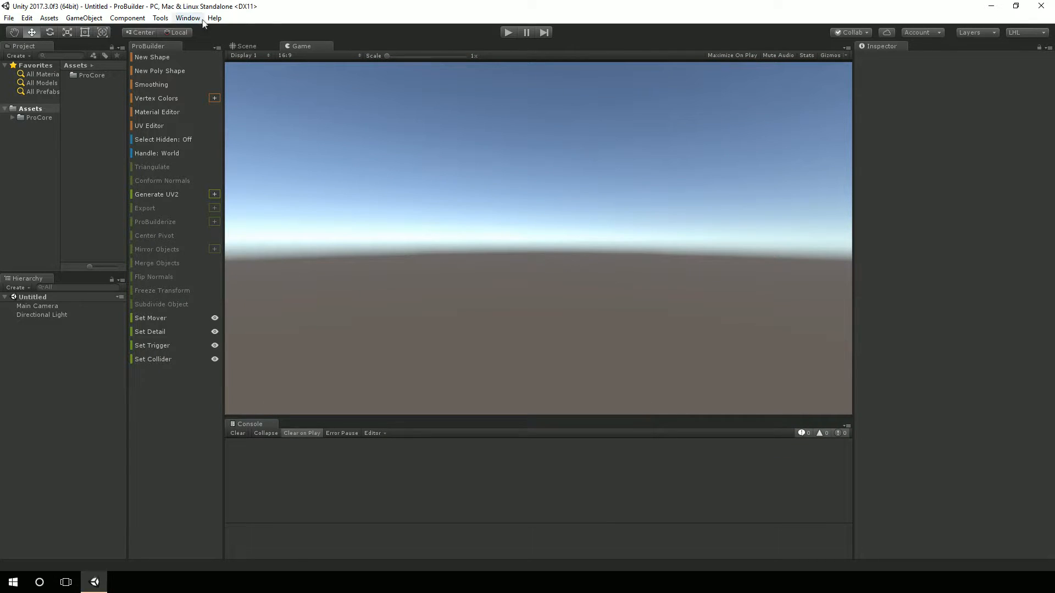
- Start saving the rearranged layout, typing the name 'ProB'
{"action": "left_click", "coordinate": [188, 18]}
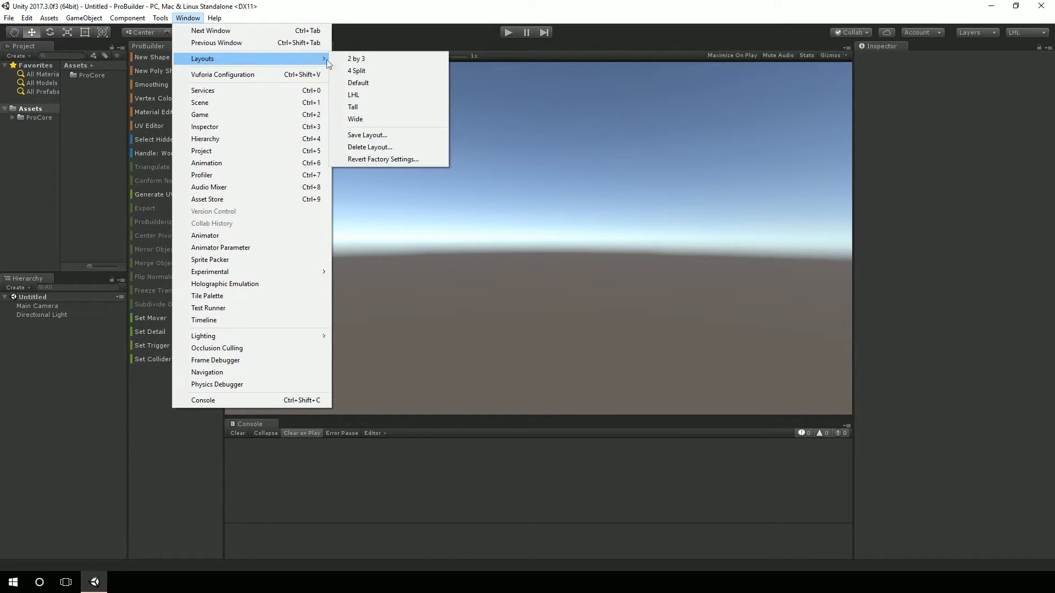
{"action": "left_click", "coordinate": [368, 135]}
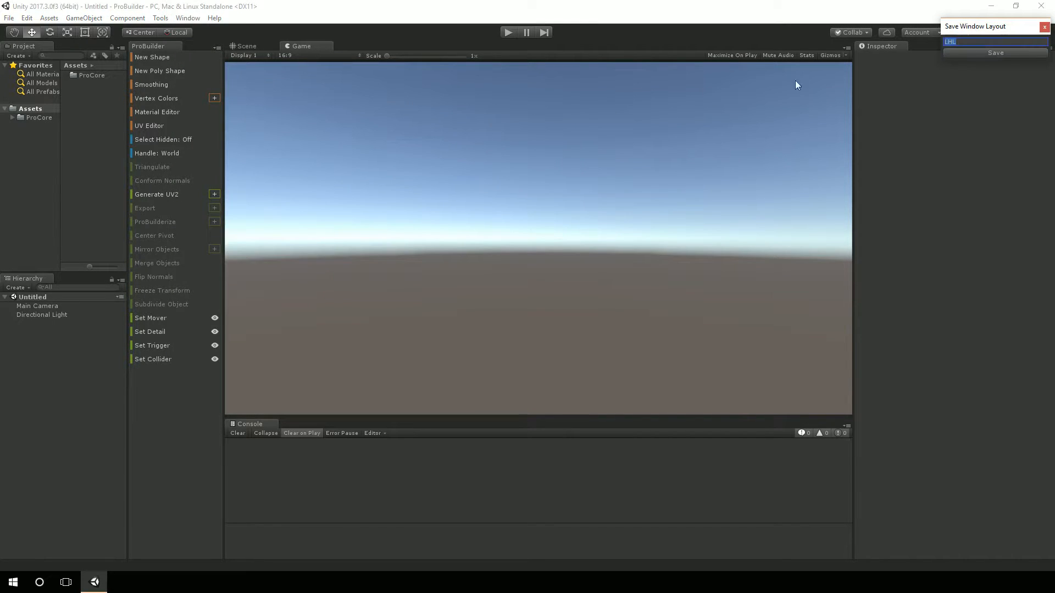
{"action": "type", "text": "ProB"}
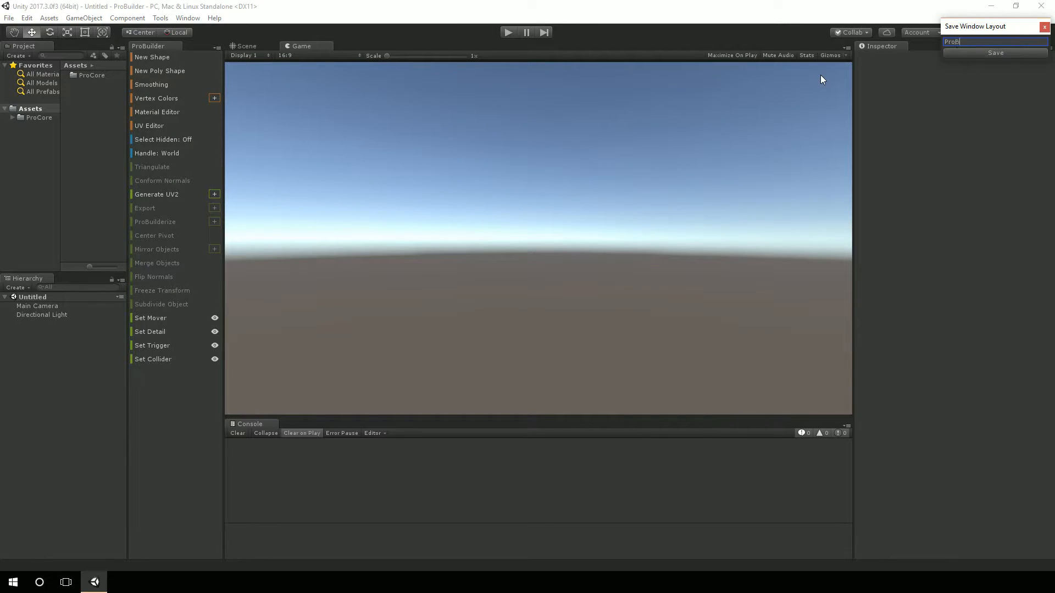
- Save the 'ProBuilder' layout, switch to LHL, then pick another saved layout
{"action": "left_click", "coordinate": [995, 53]}
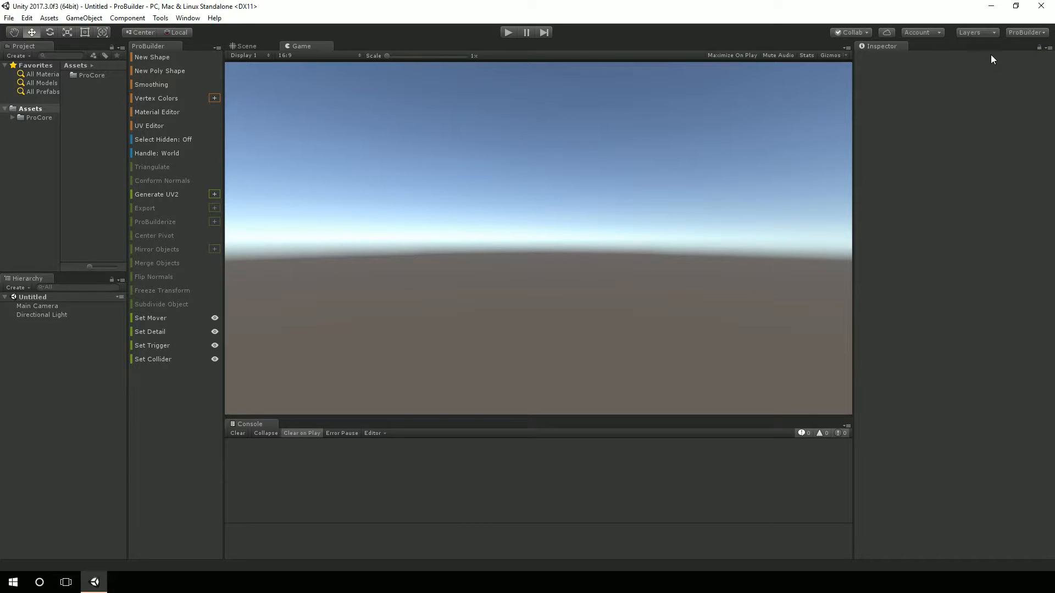
{"action": "left_click", "coordinate": [187, 18]}
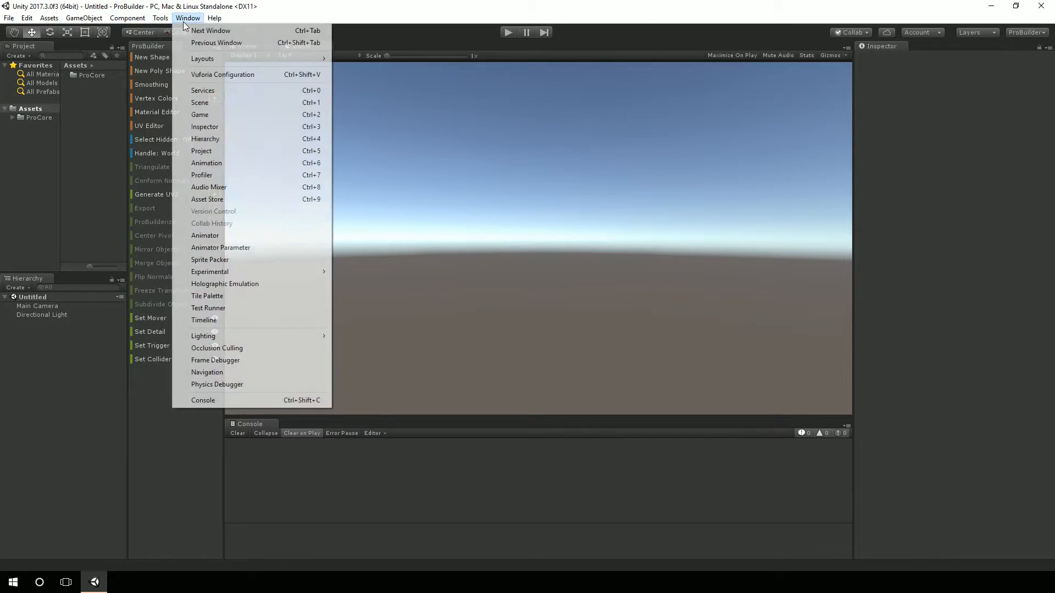
{"action": "mouse_move", "coordinate": [202, 57]}
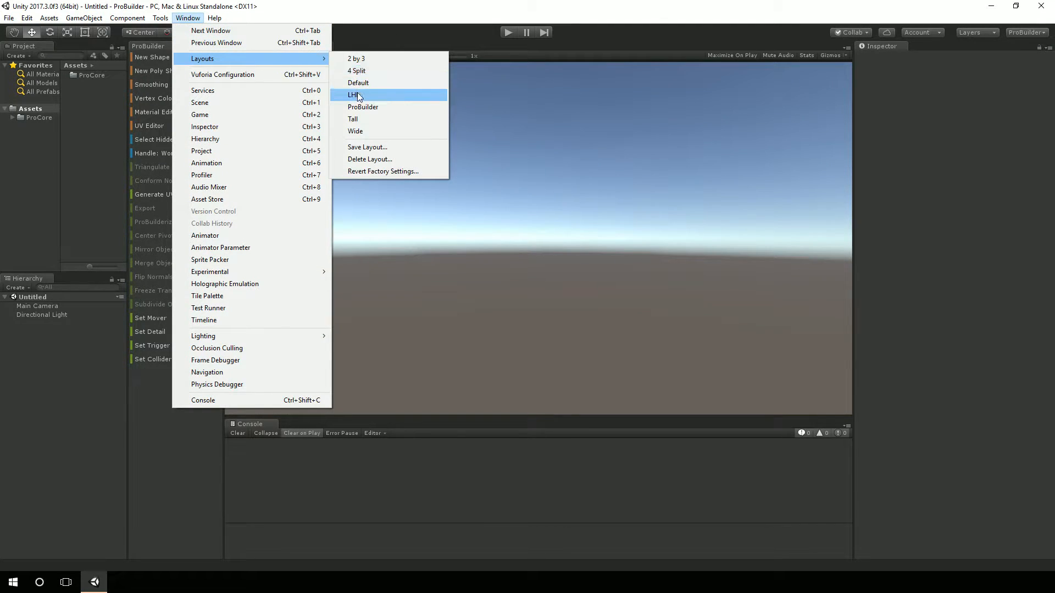
{"action": "left_click", "coordinate": [353, 95]}
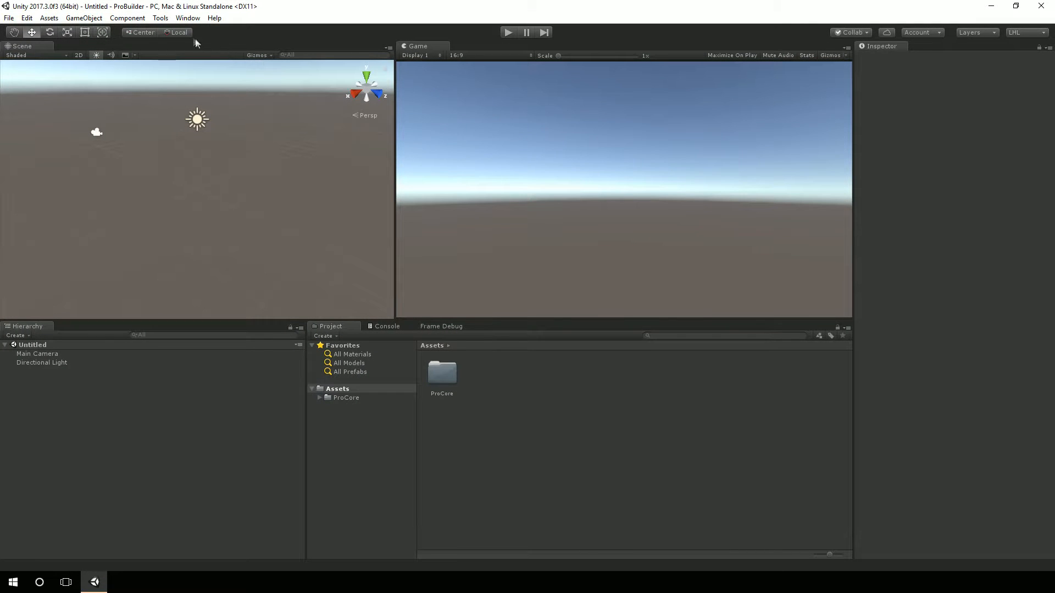
{"action": "left_click", "coordinate": [188, 17]}
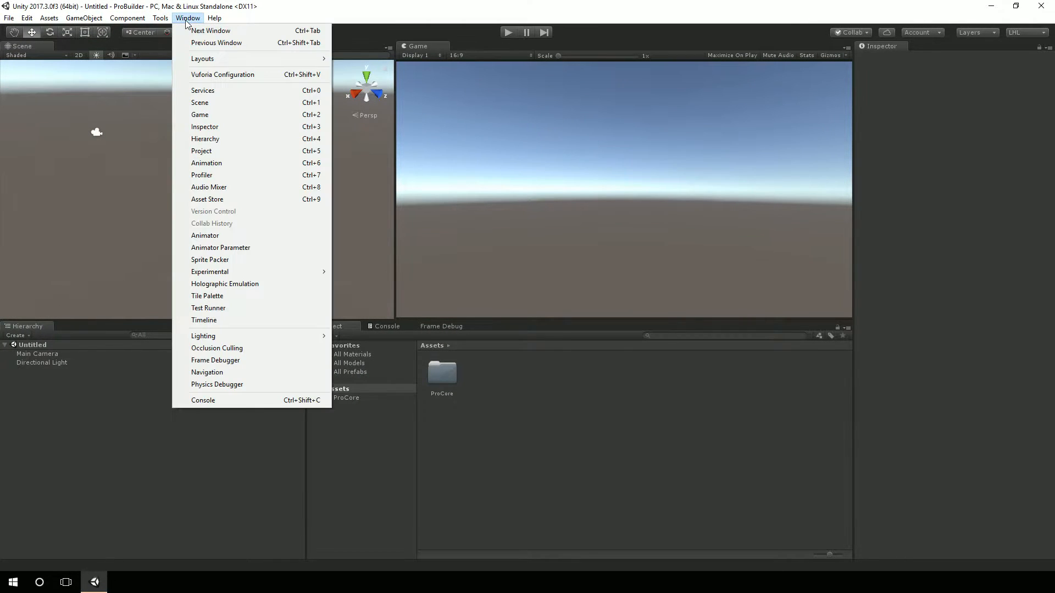
{"action": "mouse_move", "coordinate": [201, 59]}
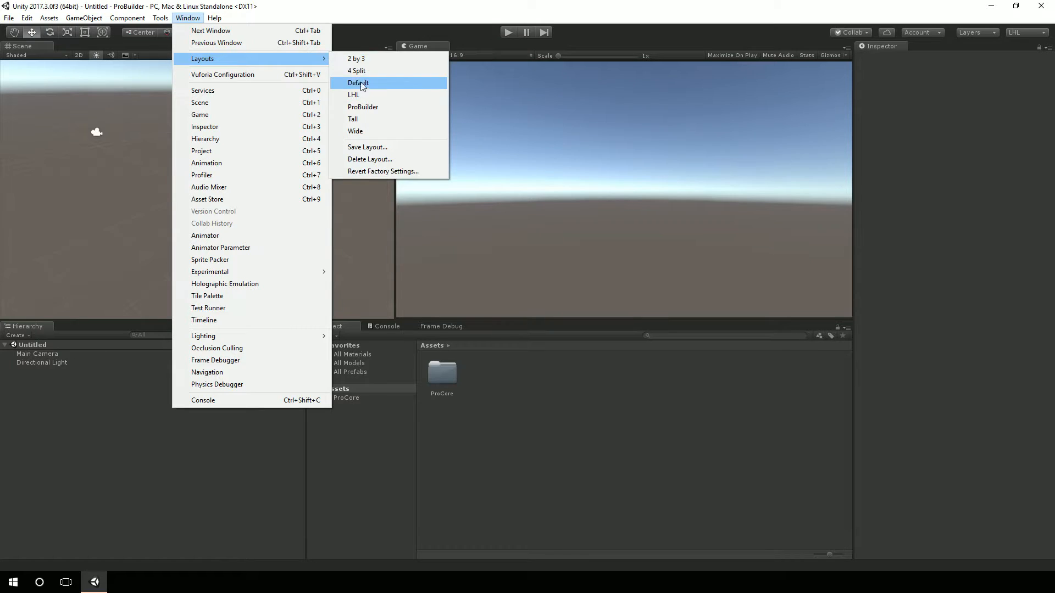
{"action": "left_click", "coordinate": [357, 82]}
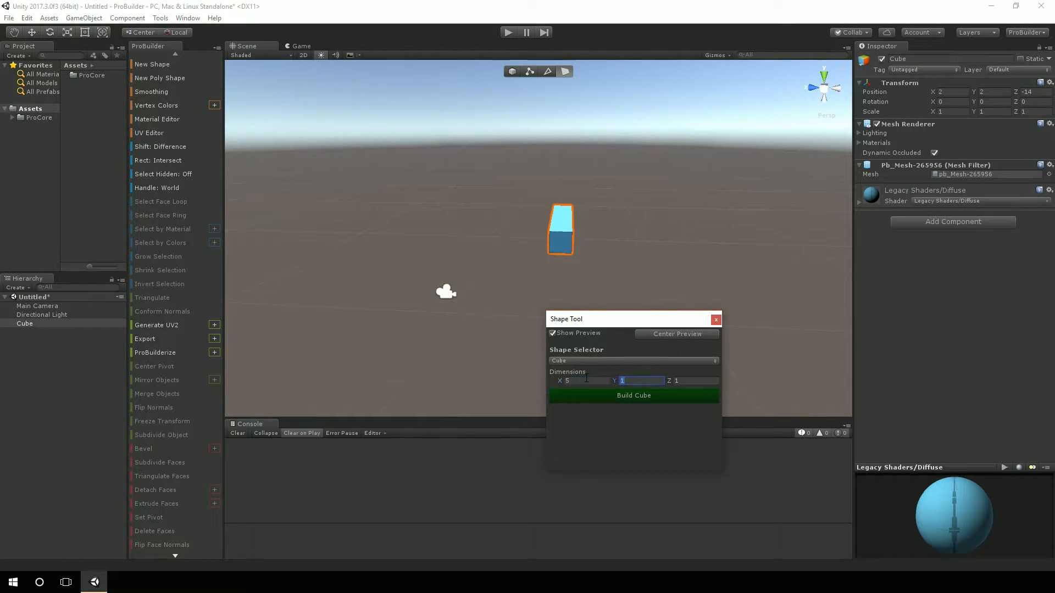
- Enter the box dimensions in the Shape Tool: X 10, Y 4, Z 17
{"action": "type", "text": "3"}
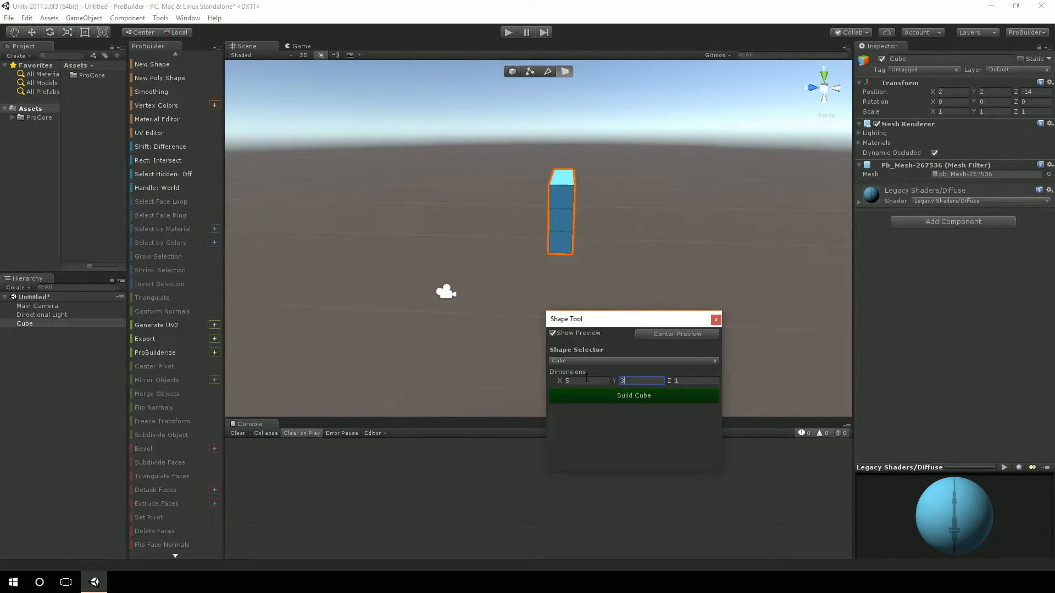
{"action": "type", "text": "7"}
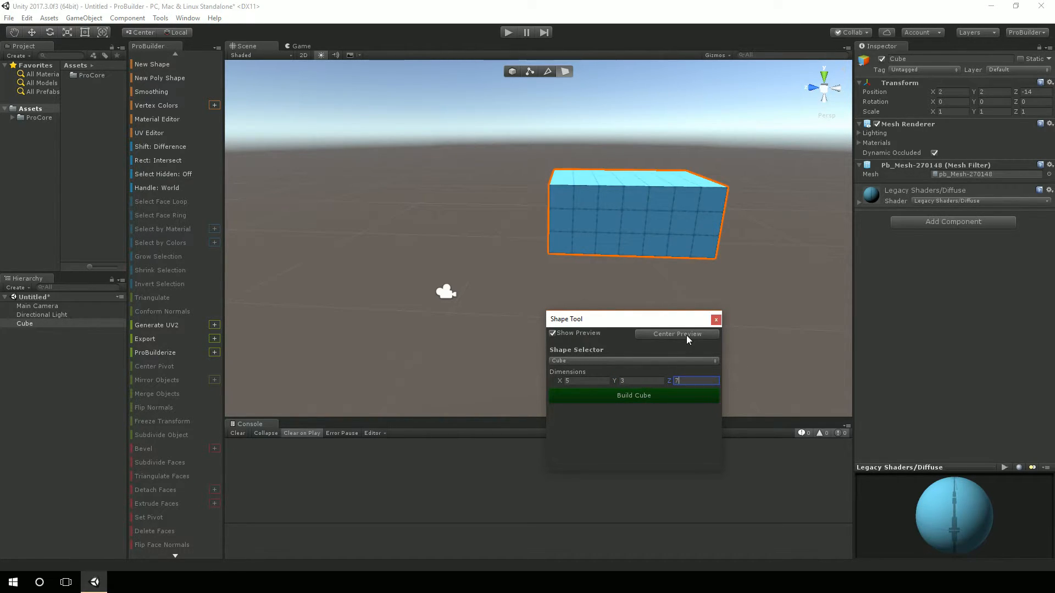
{"action": "mouse_move", "coordinate": [99, 339]}
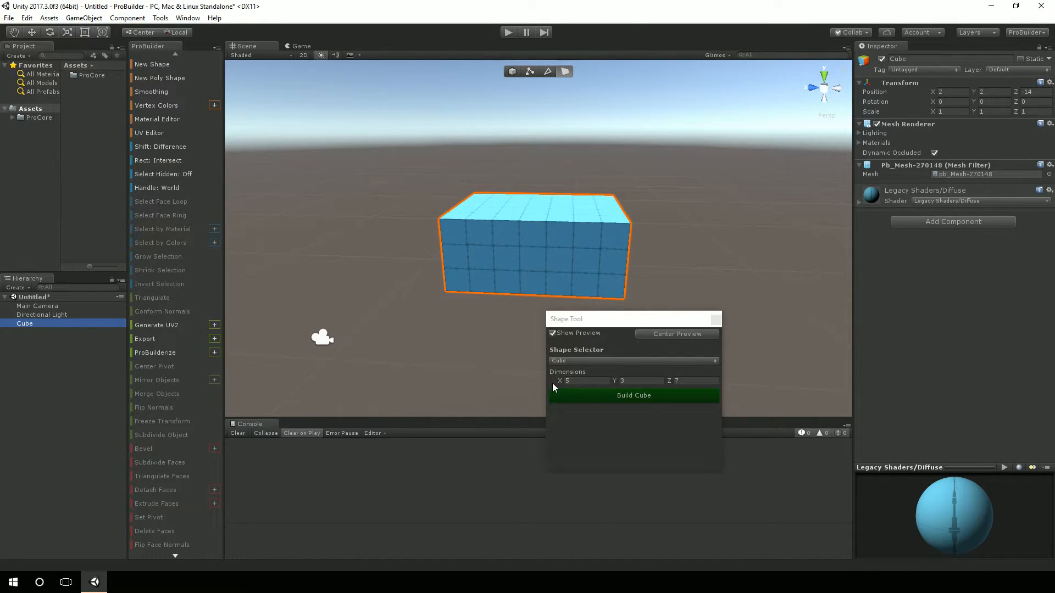
{"action": "left_click", "coordinate": [584, 380]}
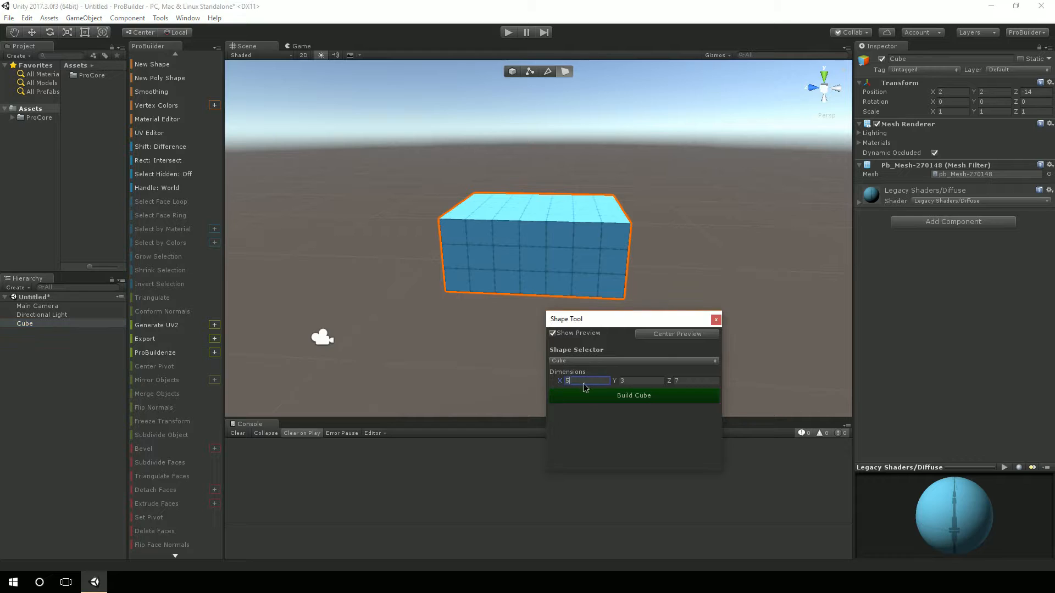
{"action": "type", "text": "10"}
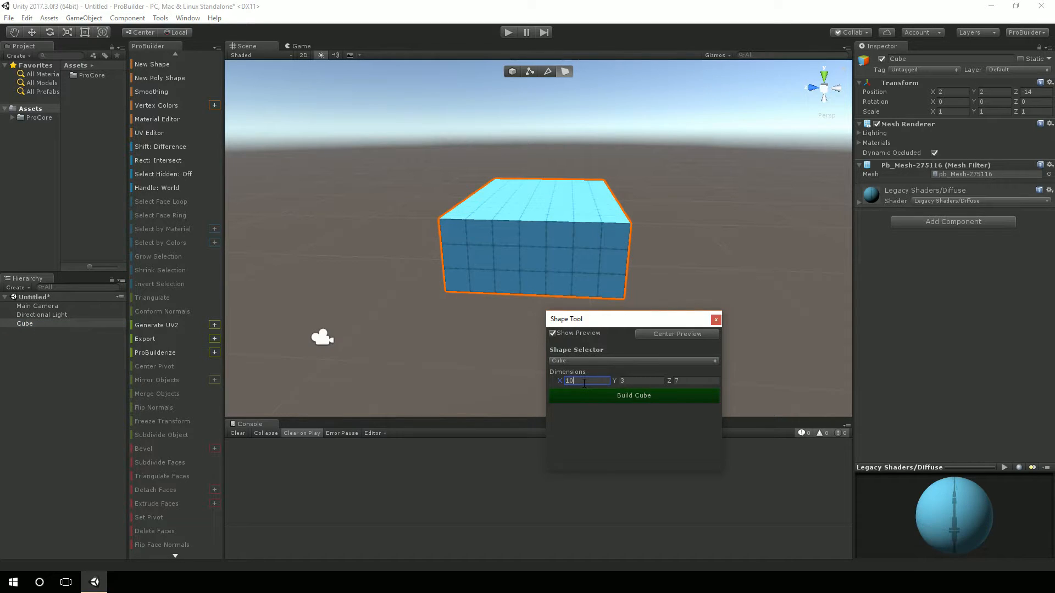
{"action": "type", "text": "17"}
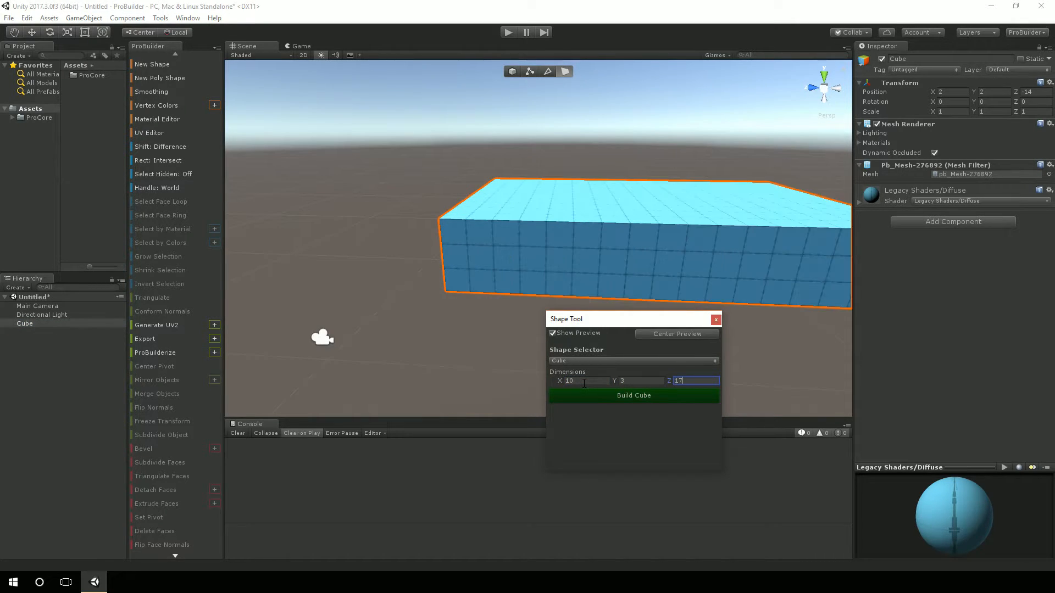
- Build the 10×4×17 cube and close the Shape Tool
{"action": "left_click", "coordinate": [24, 323]}
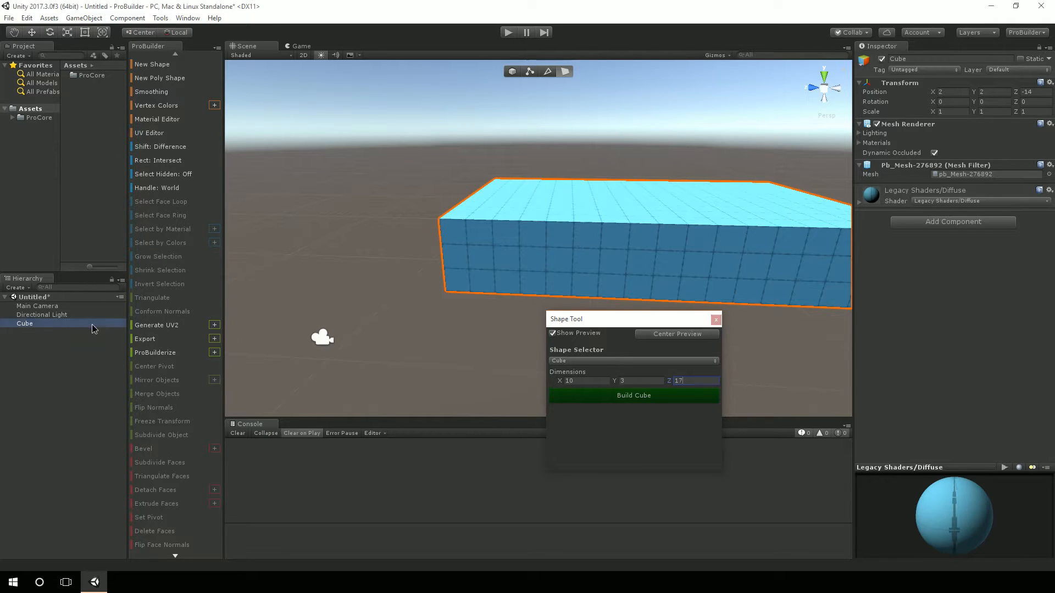
{"action": "left_click", "coordinate": [676, 334]}
{"action": "type", "text": "4"}
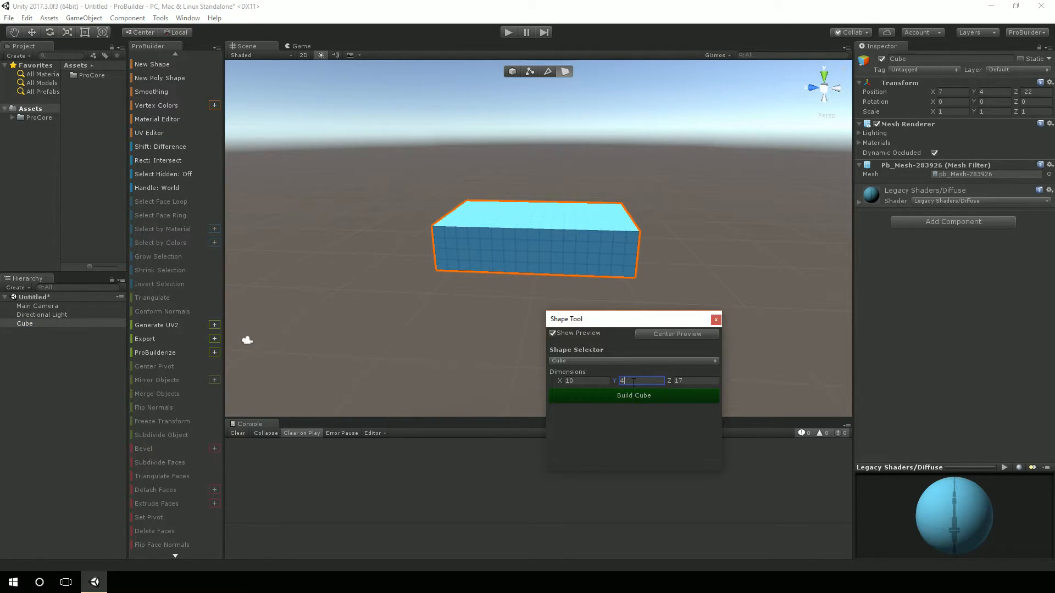
{"action": "left_click", "coordinate": [633, 395]}
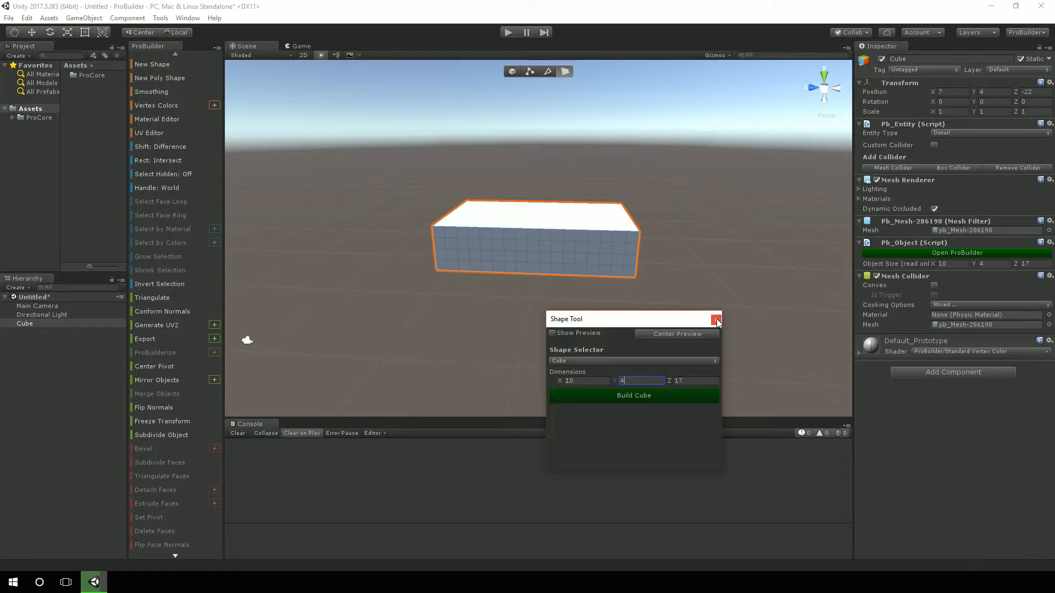
{"action": "left_click", "coordinate": [717, 319]}
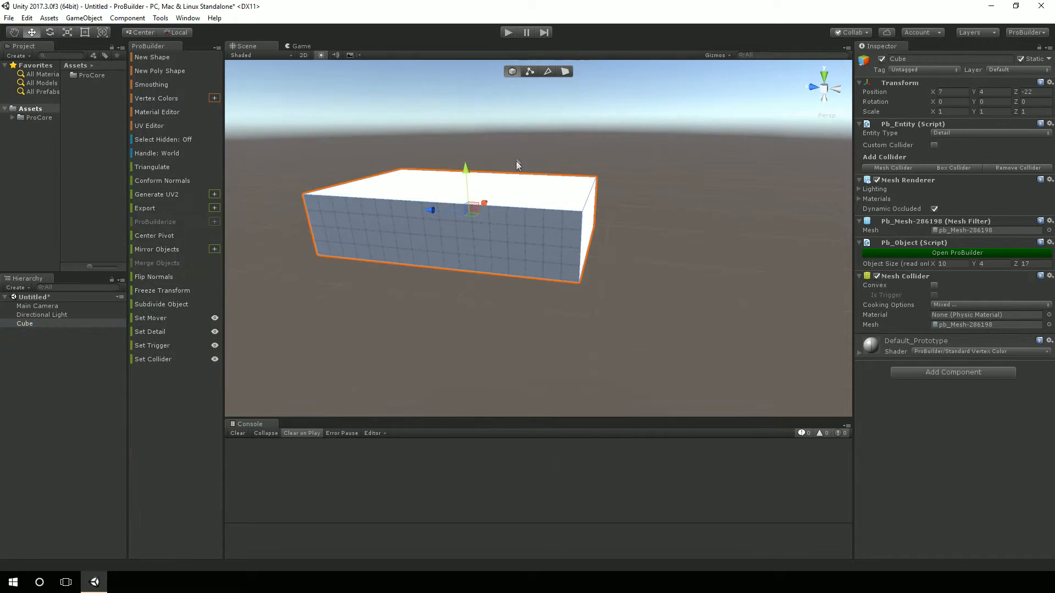
- Select the cube's faces in Face Selection mode and zoom the view inside
{"action": "left_click", "coordinate": [36, 339]}
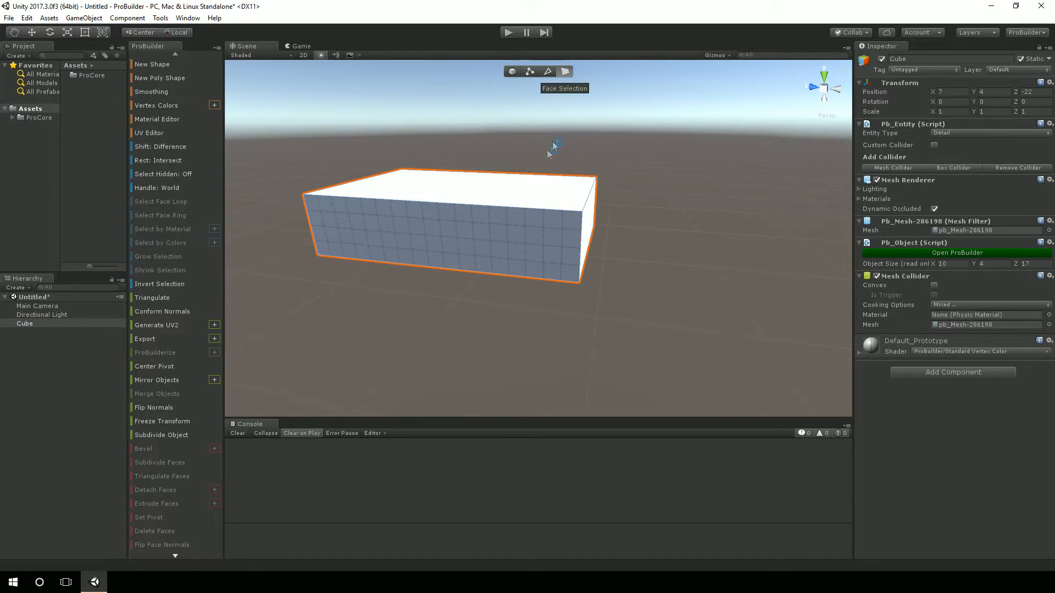
{"action": "left_click", "coordinate": [451, 189]}
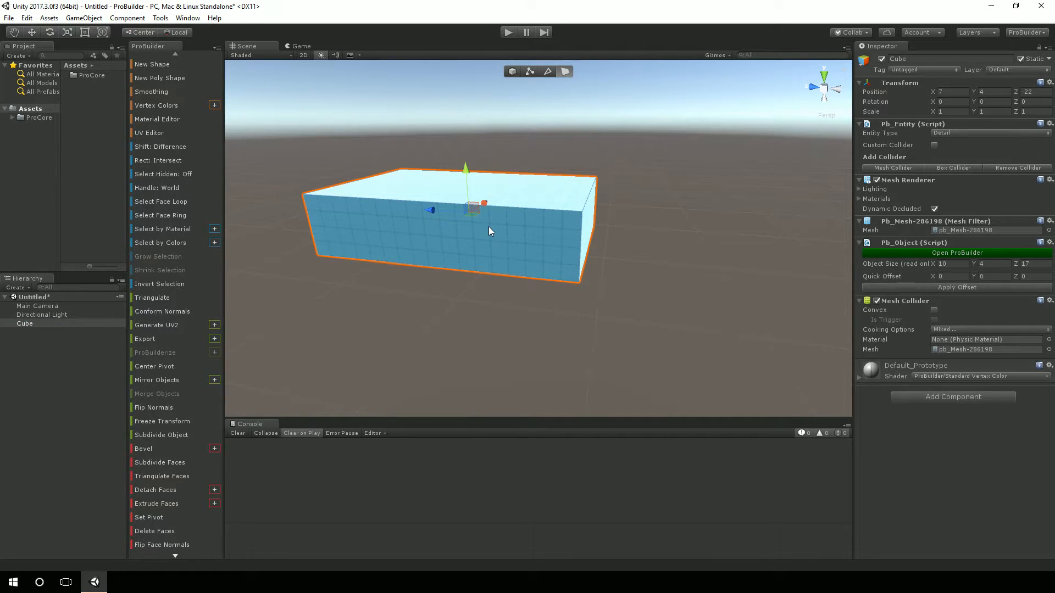
{"action": "scroll", "scroll_direction": "down", "scroll_amount": 3}
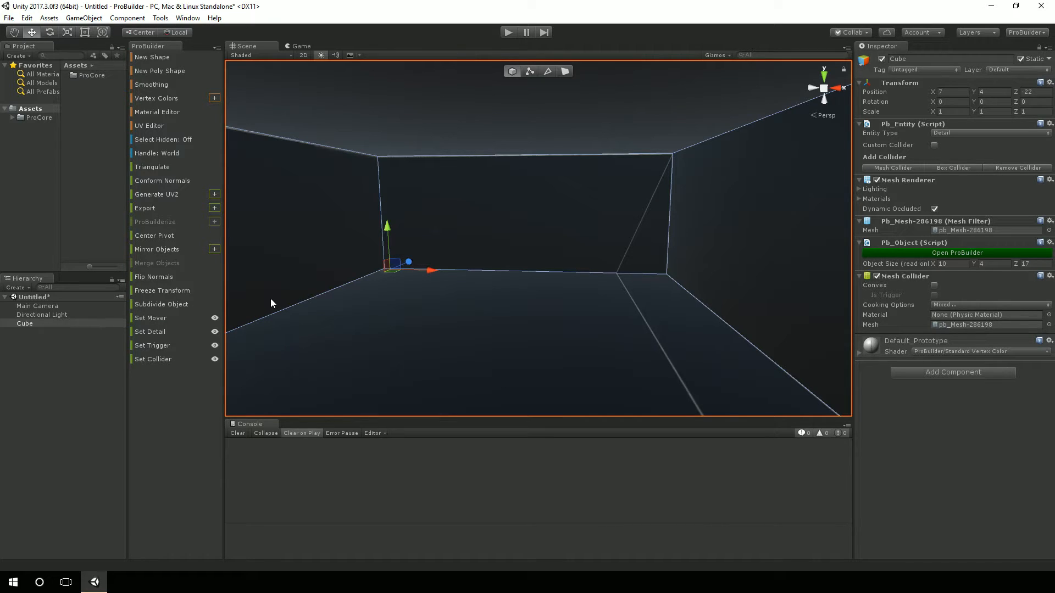
{"action": "mouse_move", "coordinate": [20, 349]}
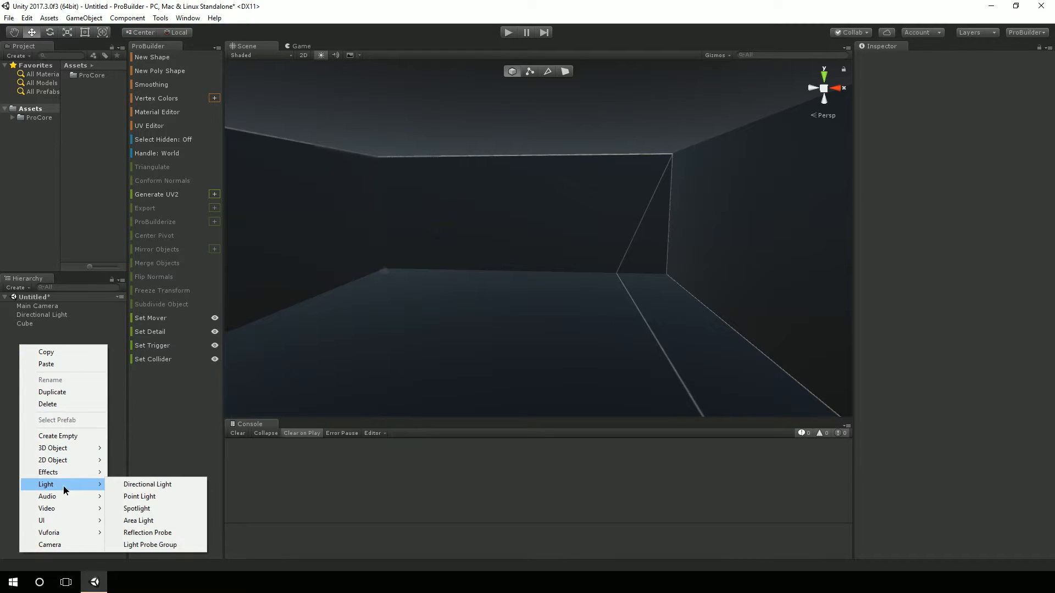
- Add a Point Light and drag it up inside the room near the ceiling
{"action": "left_click", "coordinate": [139, 496]}
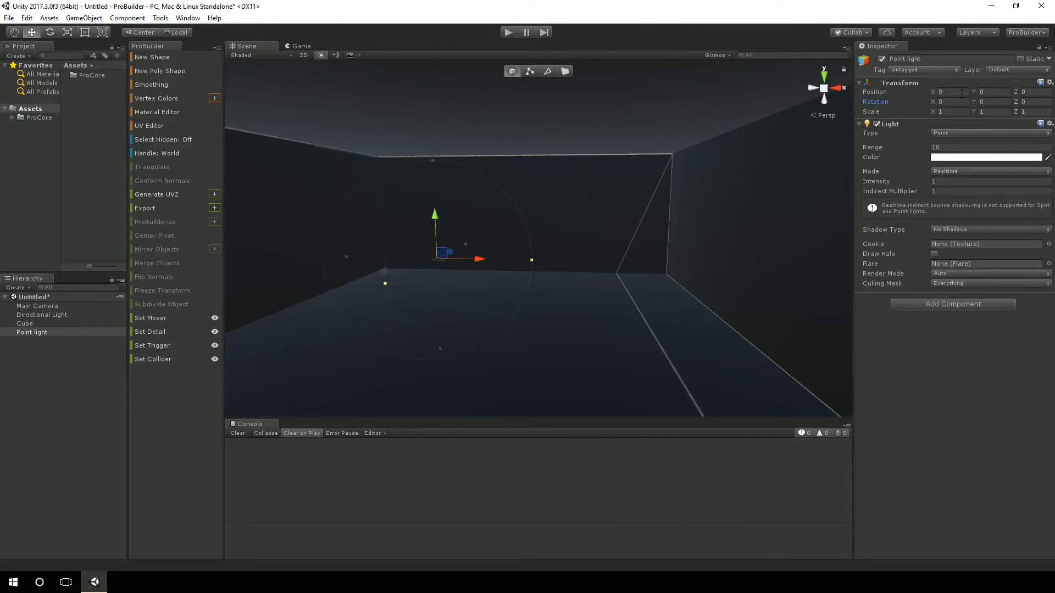
{"action": "left_click_drag", "start_coordinate": [461, 258], "coordinate": [548, 245]}
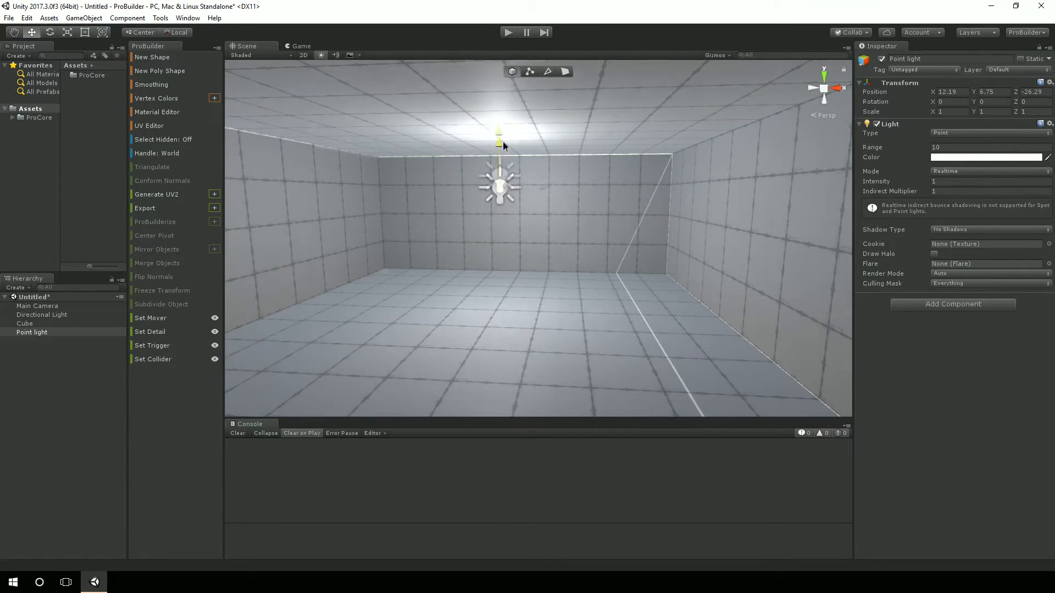
{"action": "left_click_drag", "start_coordinate": [498, 149], "coordinate": [499, 143]}
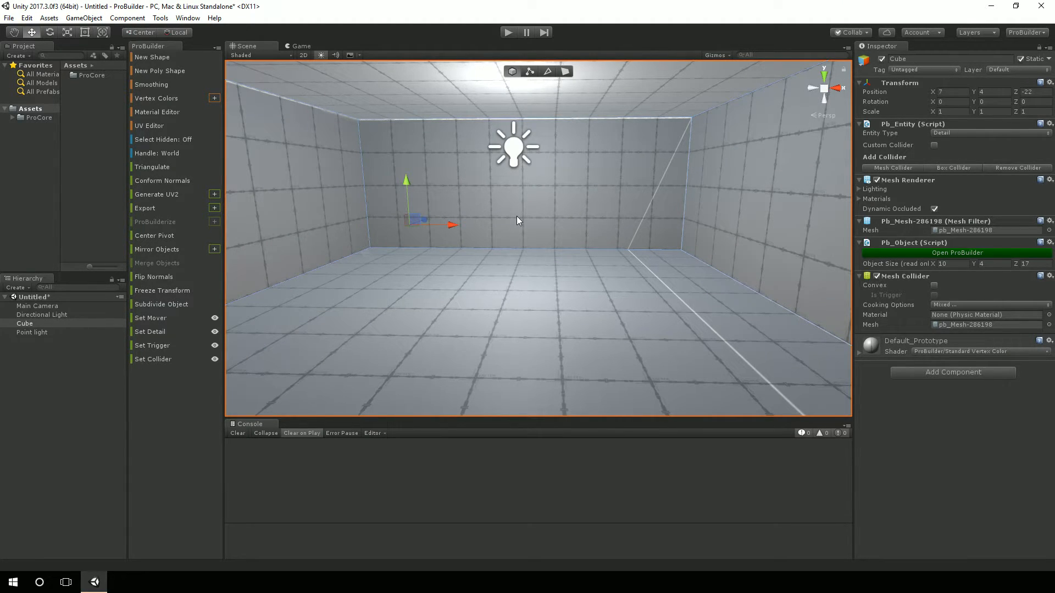
{"action": "mouse_move", "coordinate": [506, 206]}
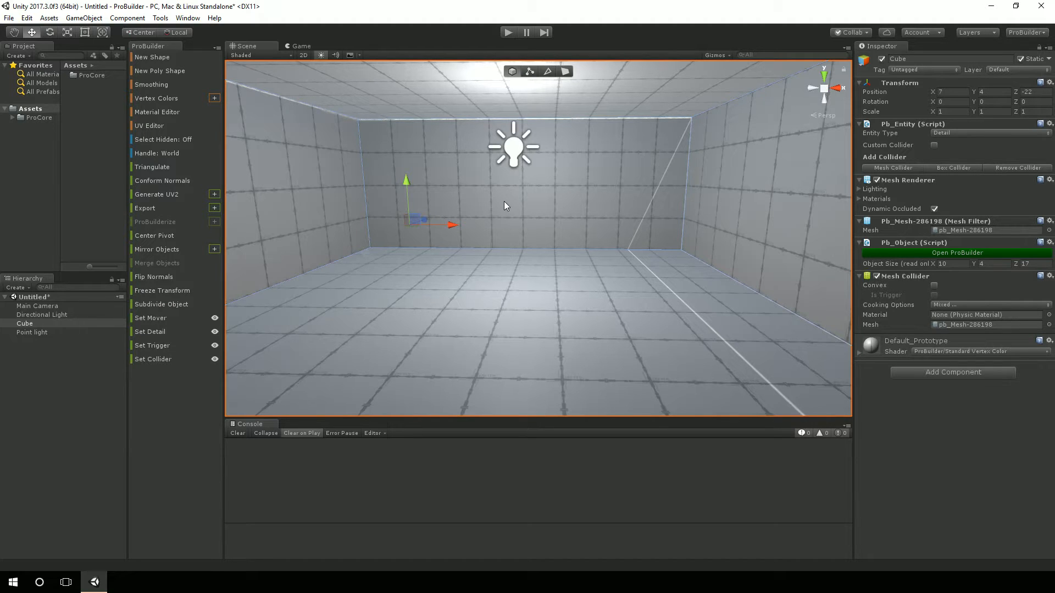
- Switch to edge selection and pick a section of the room's back wall
{"action": "left_click", "coordinate": [547, 71]}
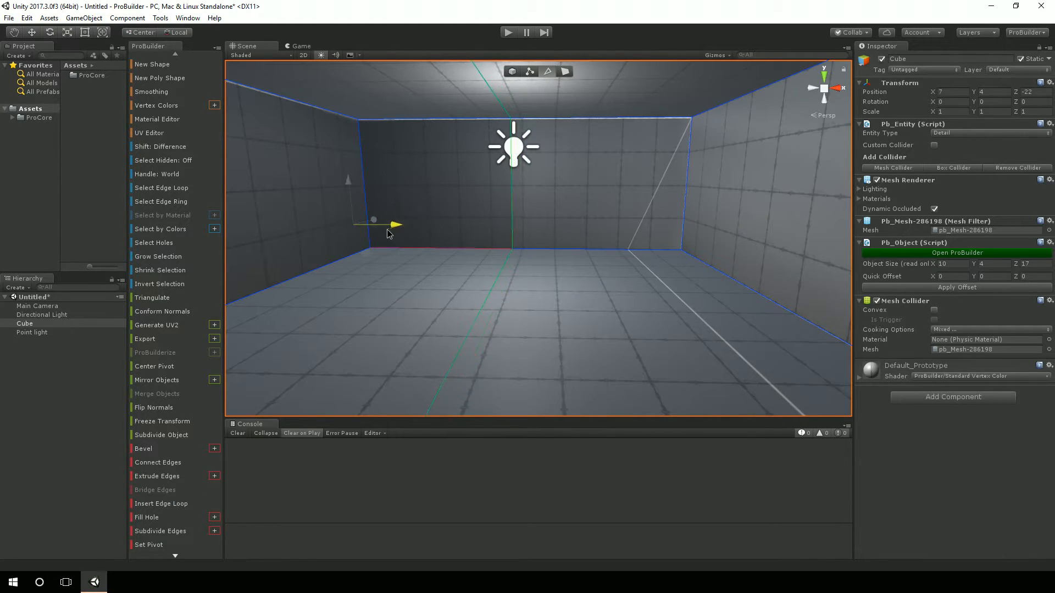
{"action": "left_click_drag", "start_coordinate": [374, 222], "coordinate": [279, 222]}
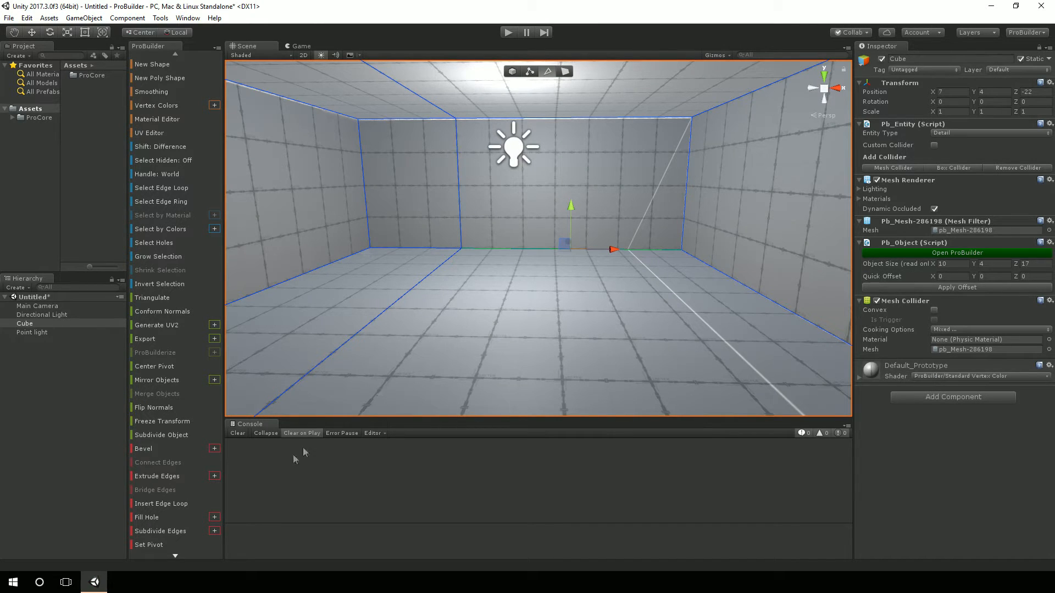
{"action": "left_click", "coordinate": [161, 504]}
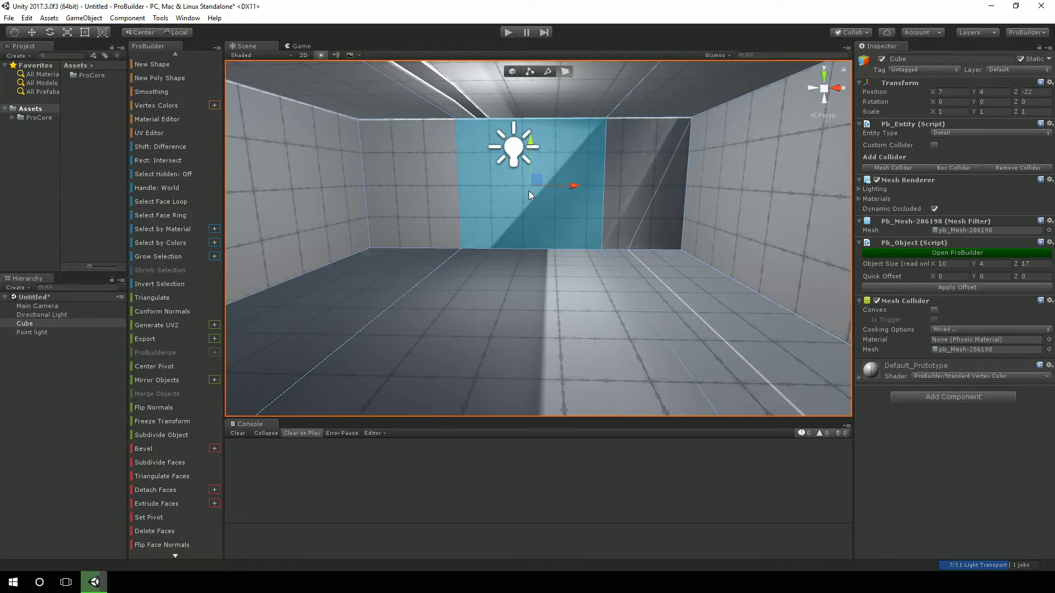
- Extrude the back wall section outward into a hallway, enlarging the mesh to about 16×4×42
{"action": "left_click_drag", "start_coordinate": [531, 195], "coordinate": [451, 200]}
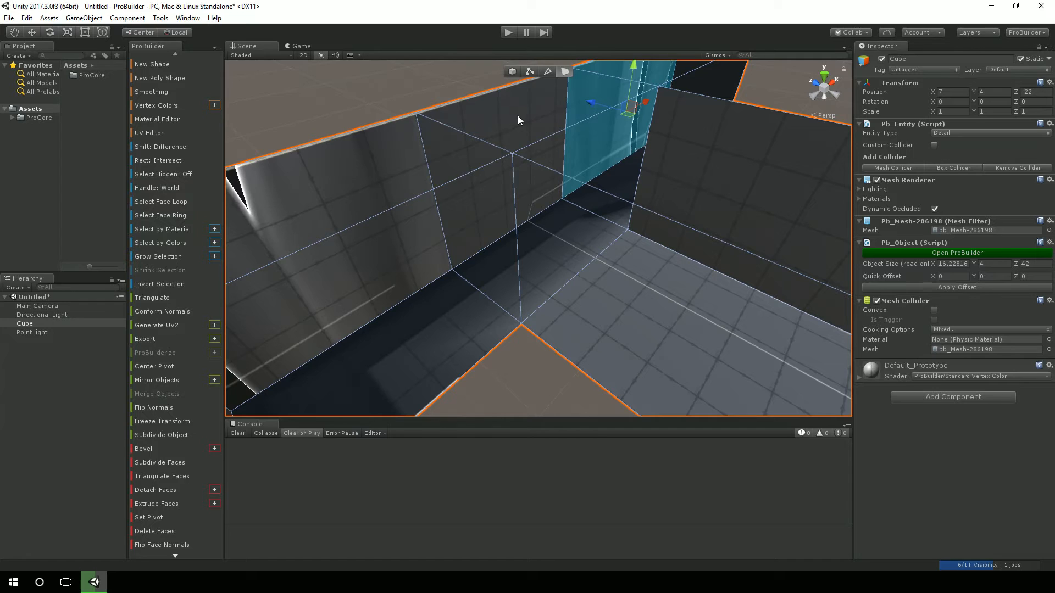
- Extrude the hallway end face further to about 16×4×59, then select the Point light
{"action": "left_click_drag", "start_coordinate": [518, 121], "coordinate": [327, 232]}
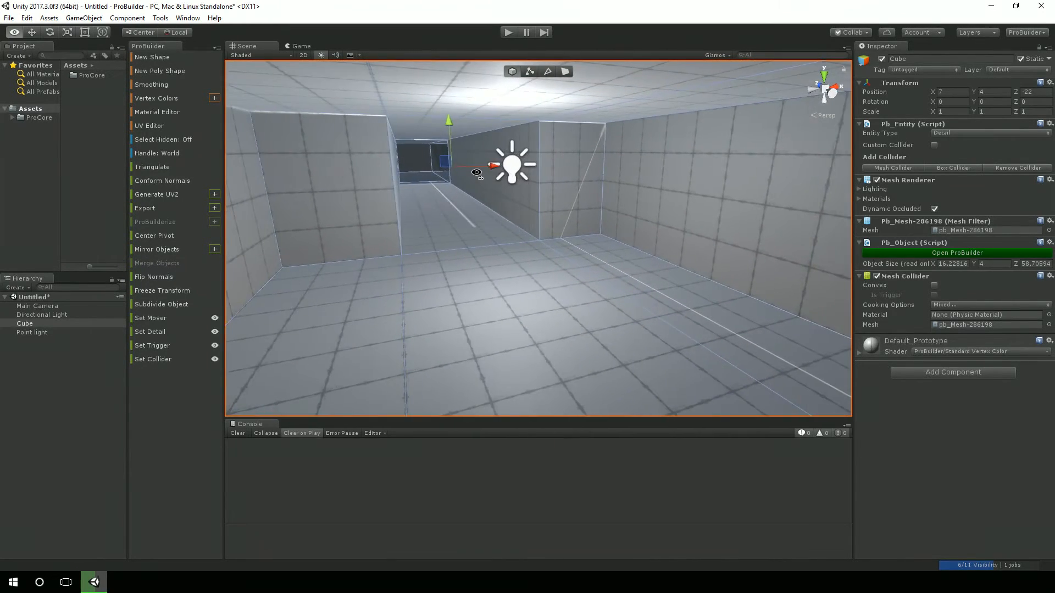
{"action": "left_click", "coordinate": [32, 332]}
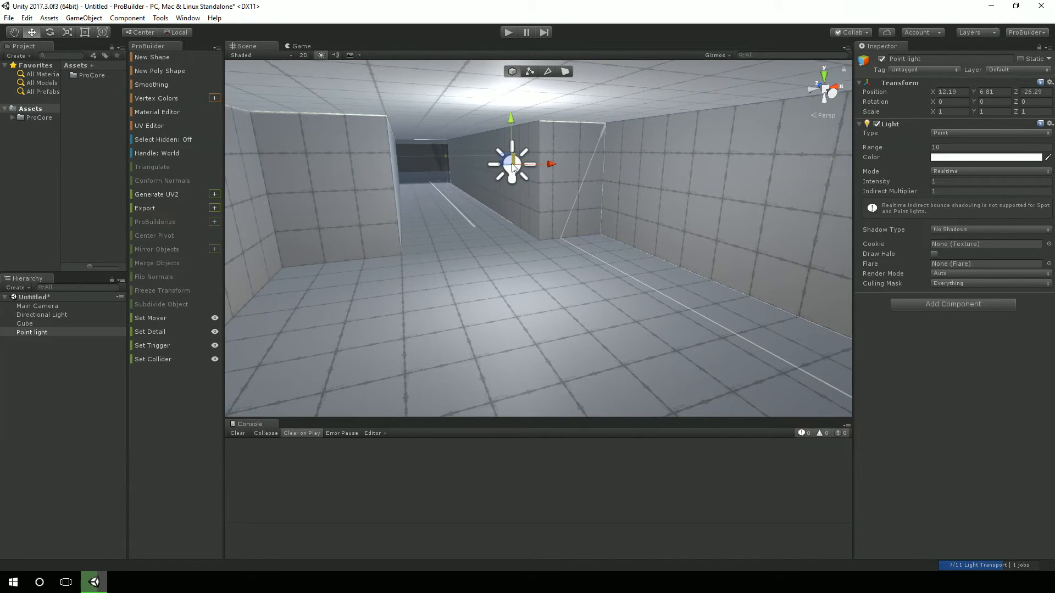